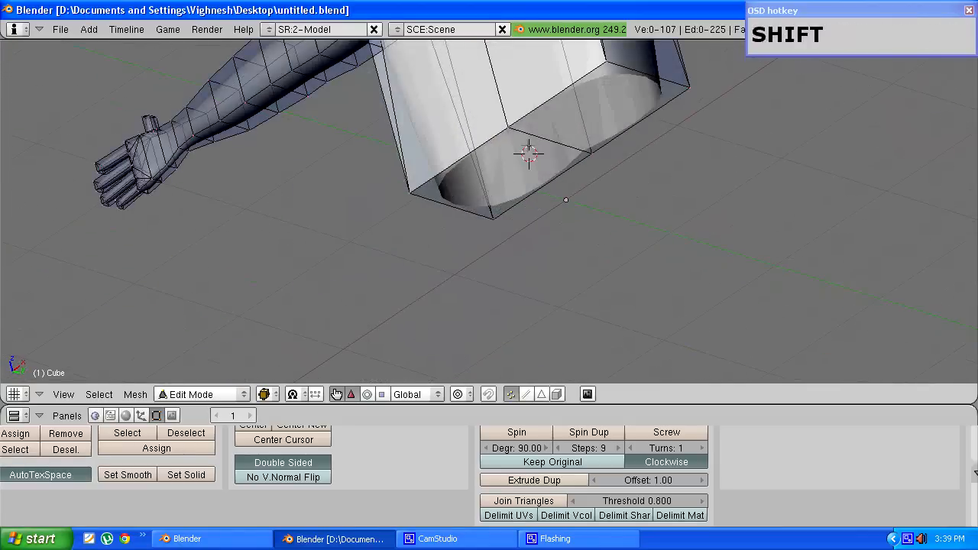
- Delete only the torso block's bottom face, leaving an open tube above the hips
drag(528, 152, 404, 328)
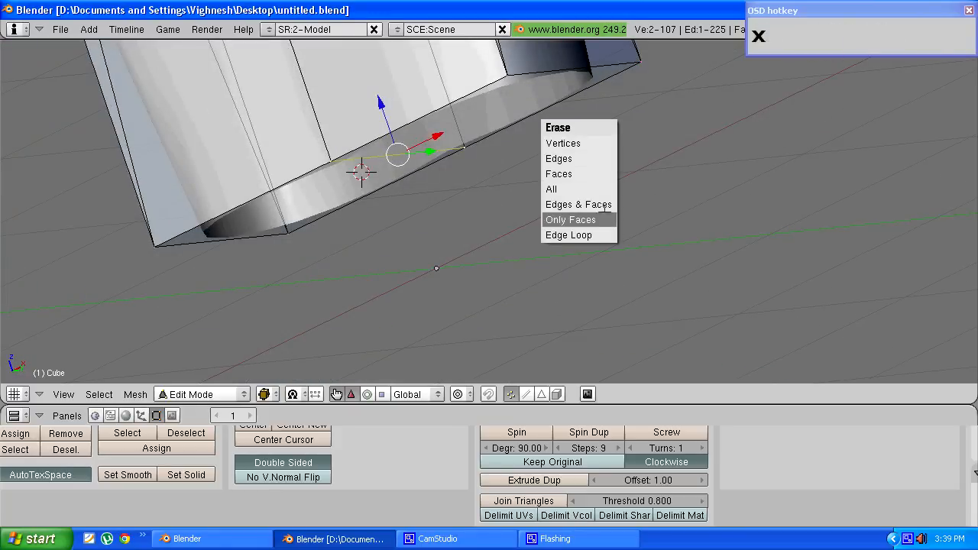
click(570, 220)
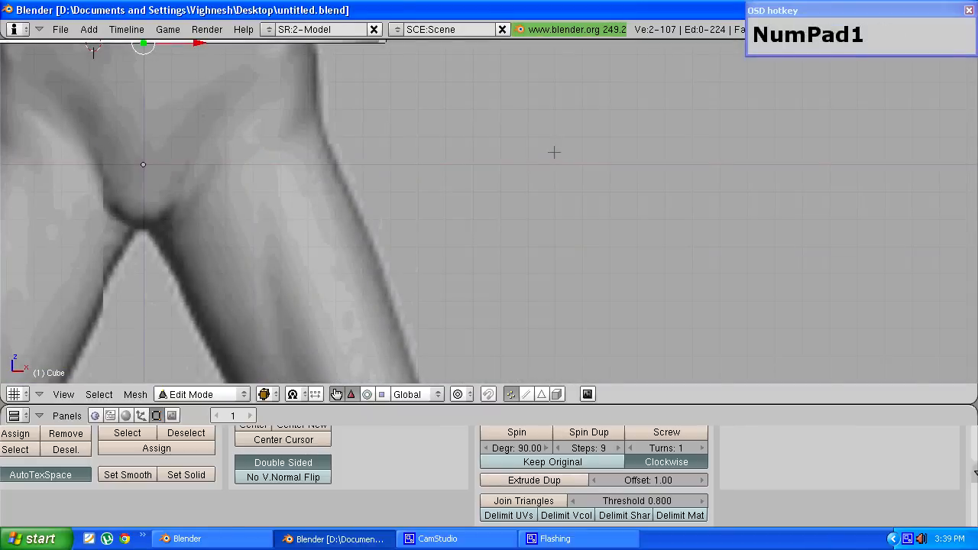
scroll(up, 3)
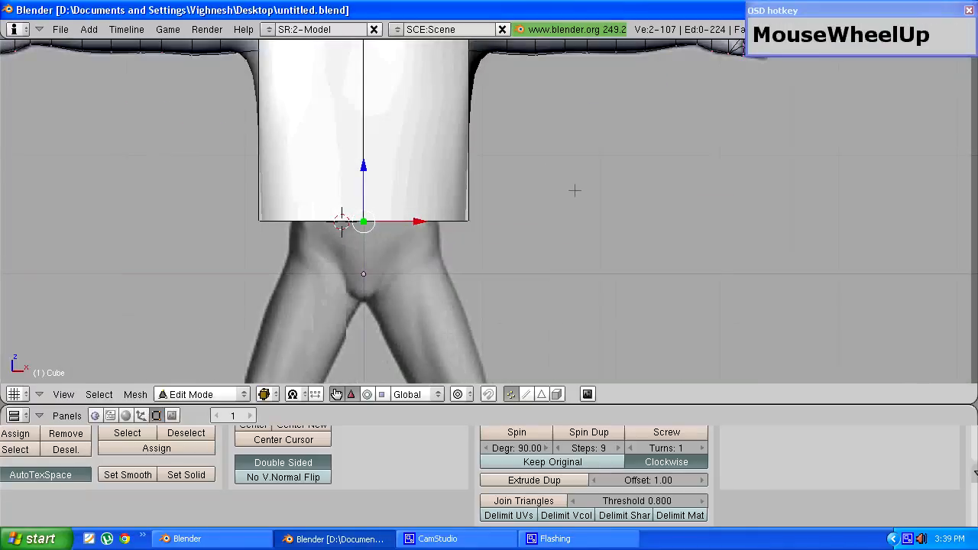
drag(363, 222, 419, 297)
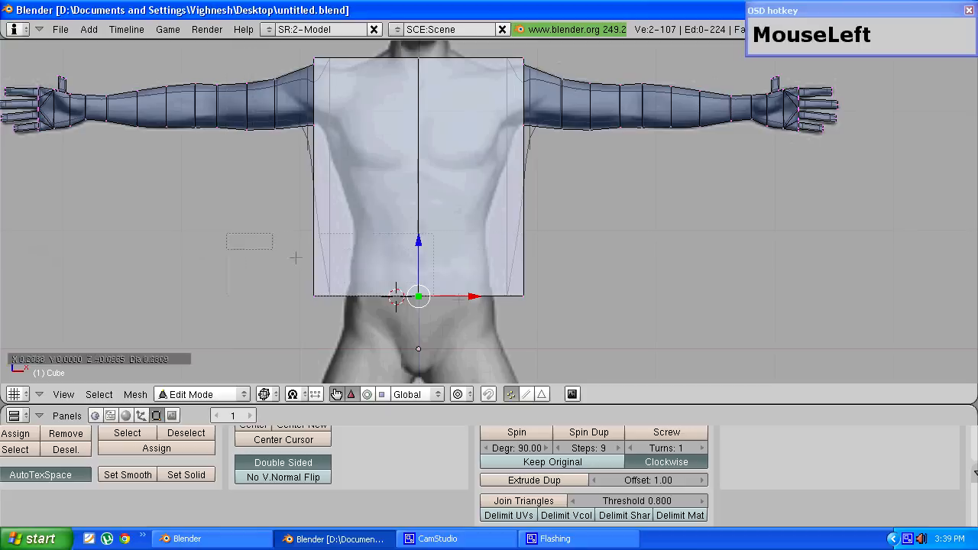
- Raise the torso's open bottom edge to chest level and scale it narrower to the ribcage
drag(419, 296, 470, 296)
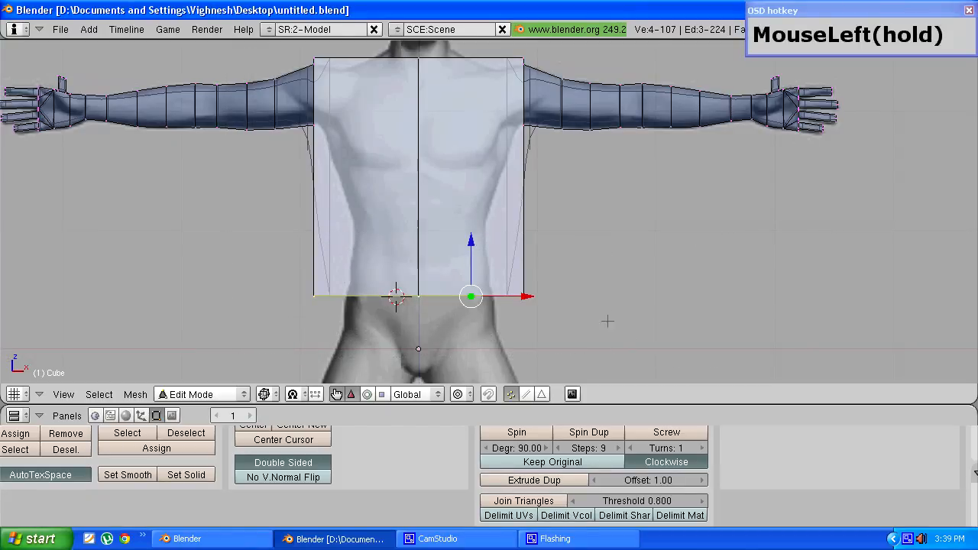
drag(471, 297, 470, 180)
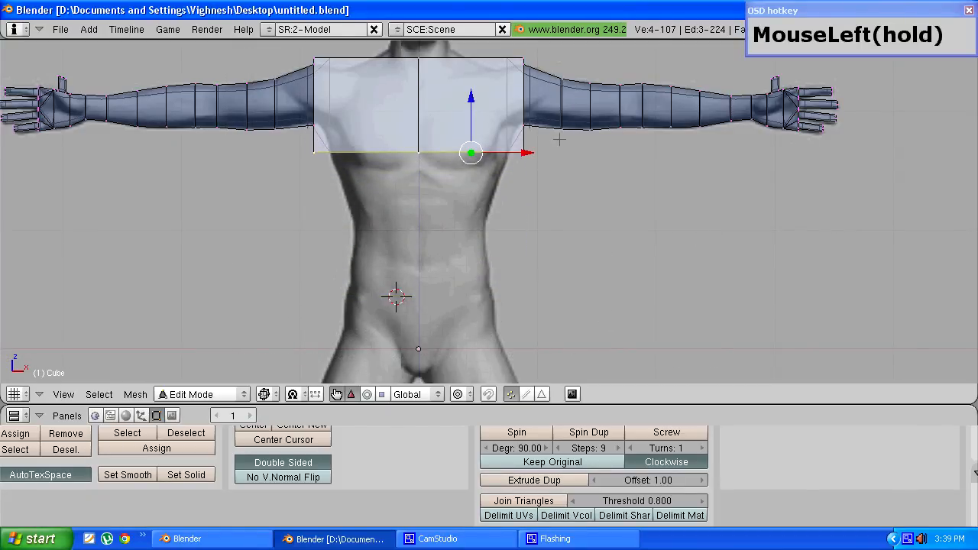
scroll(up, 3)
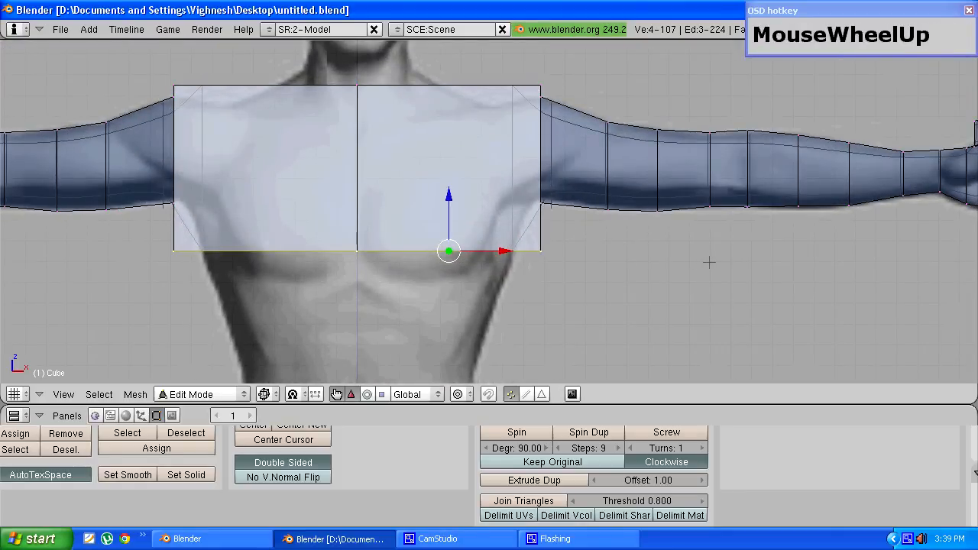
mouse_move(778, 278)
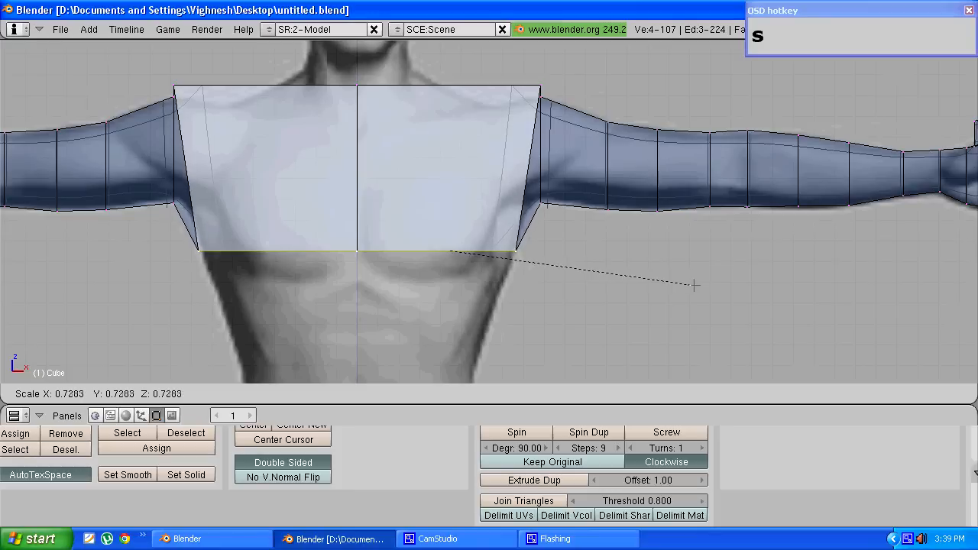
click(434, 250)
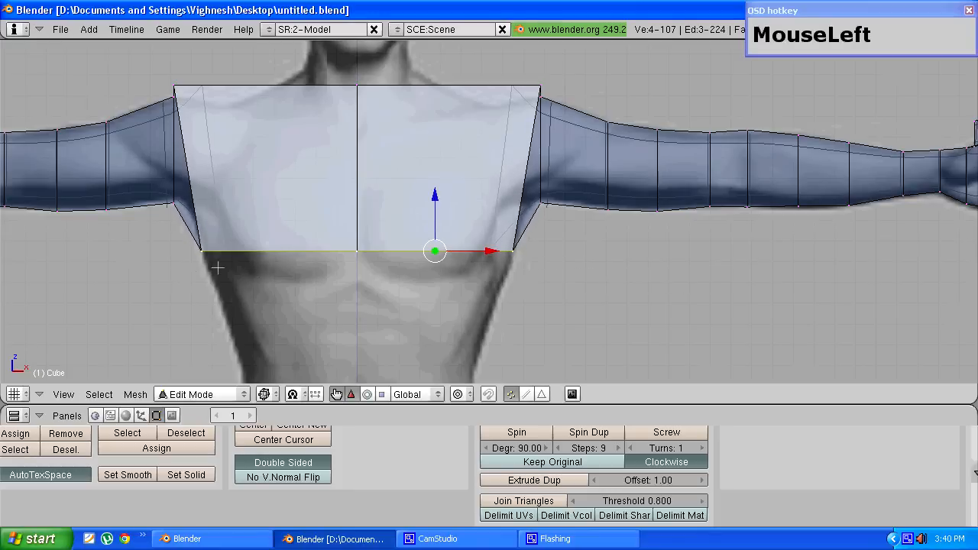
scroll(up, 3)
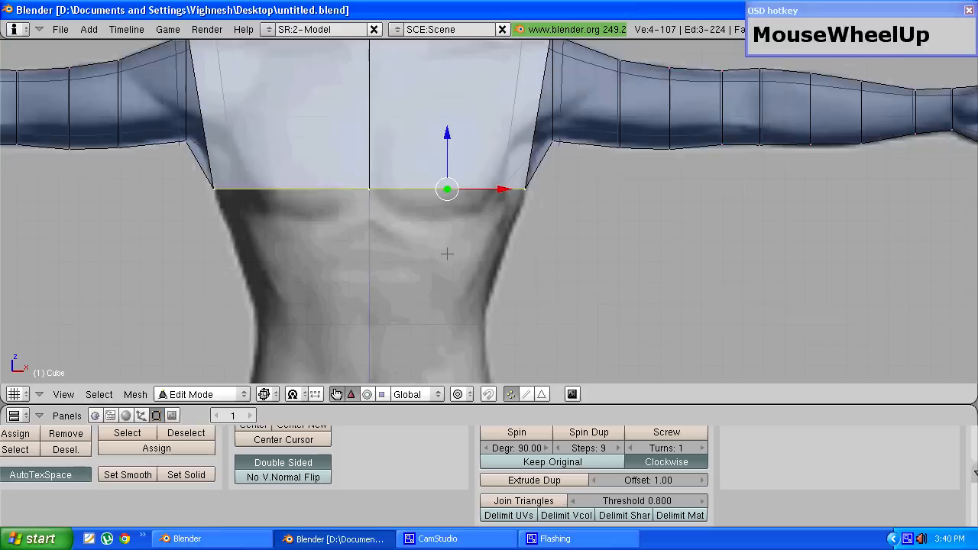
scroll(down, 3)
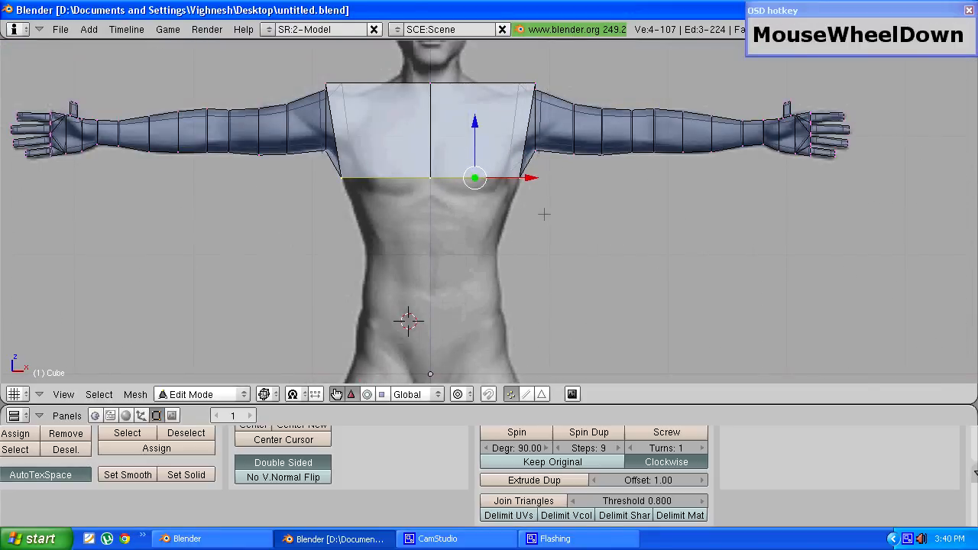
- Extrude the chest edge loop down through the abdomen to the hips, tapering at the waist
key(e)
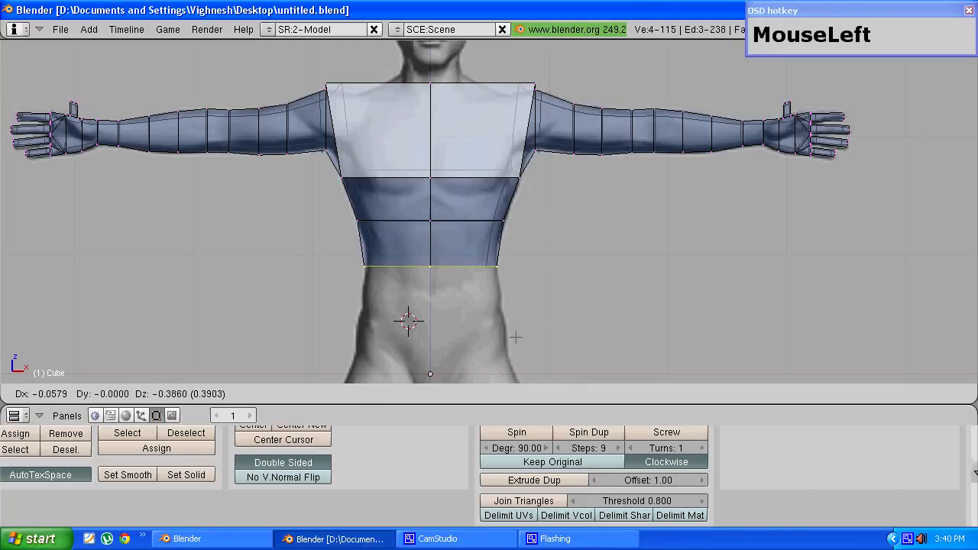
scroll(up, 3)
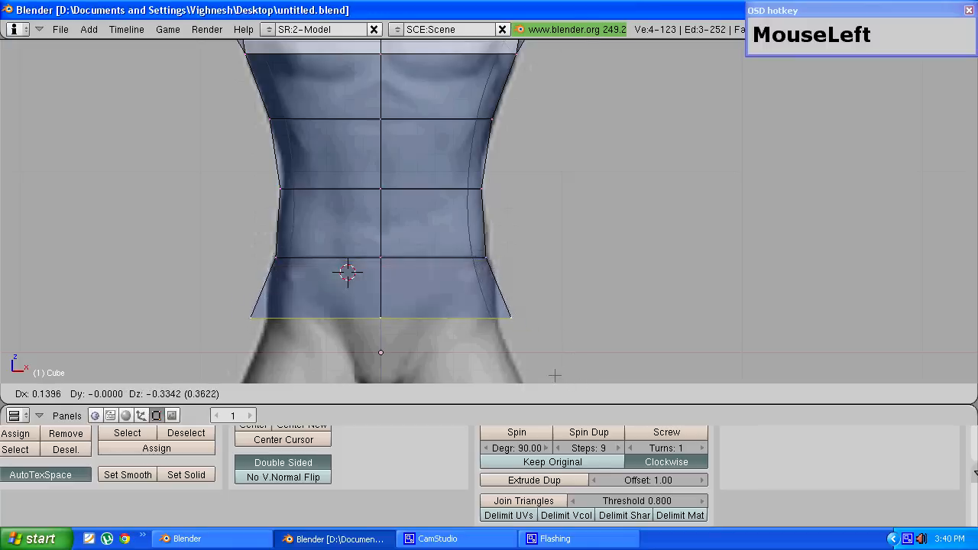
scroll(down, 3)
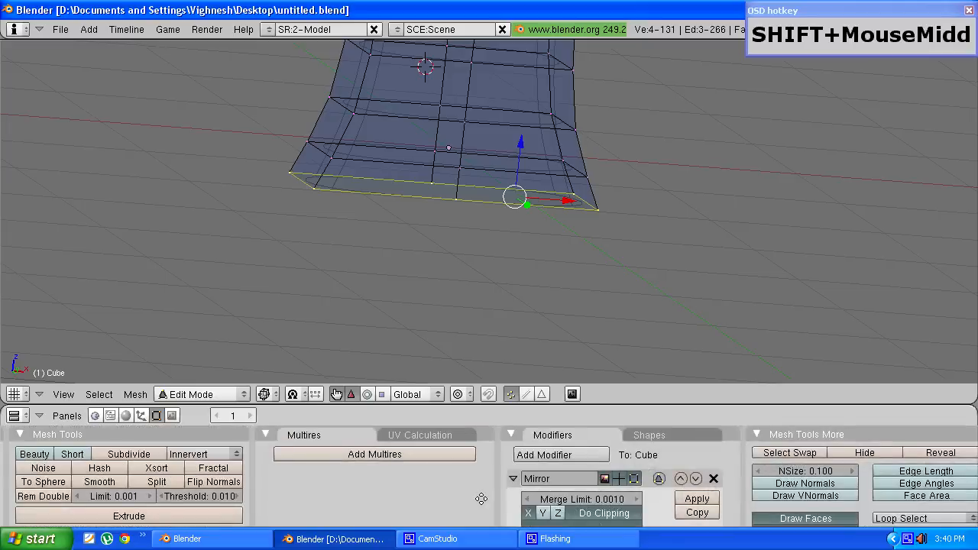
- Pan the view around the lower torso where the rim meets the crotch
drag(512, 196, 412, 153)
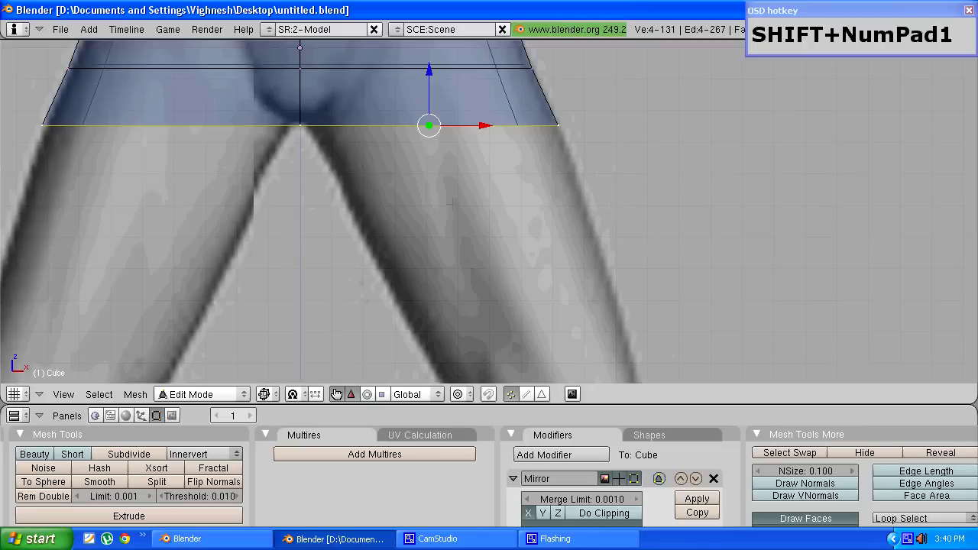
- Extrude the hip rim's edges downward and shape the thigh rings to the reference leg
scroll(down, 3)
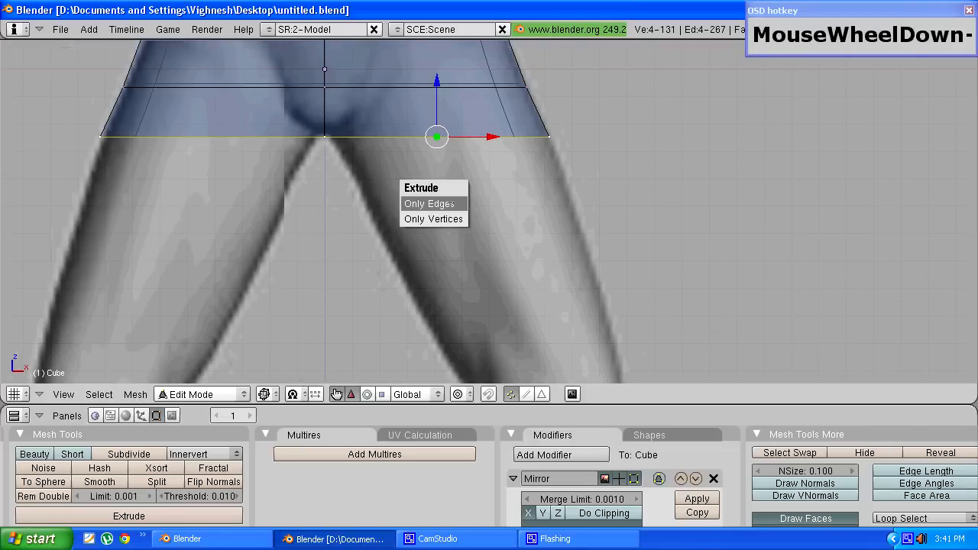
click(428, 203)
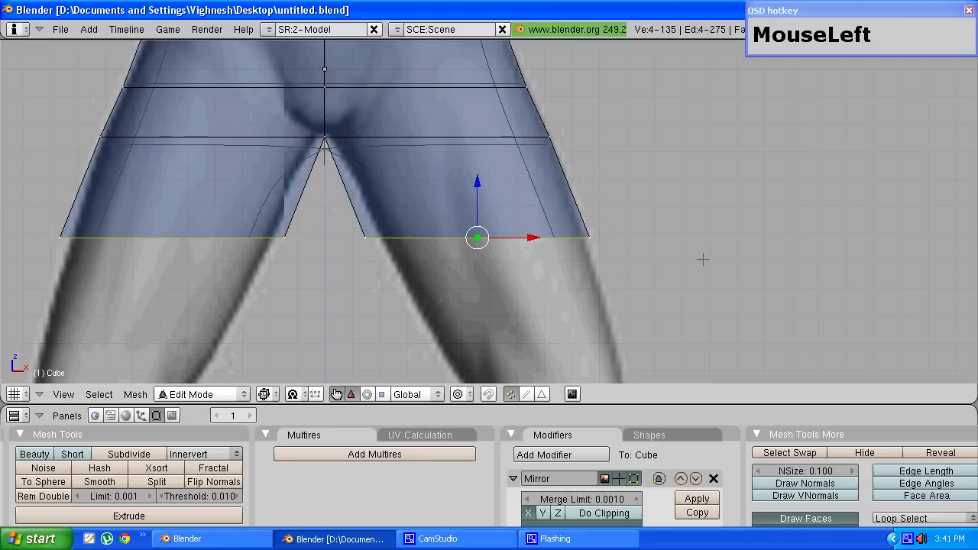
key(s)
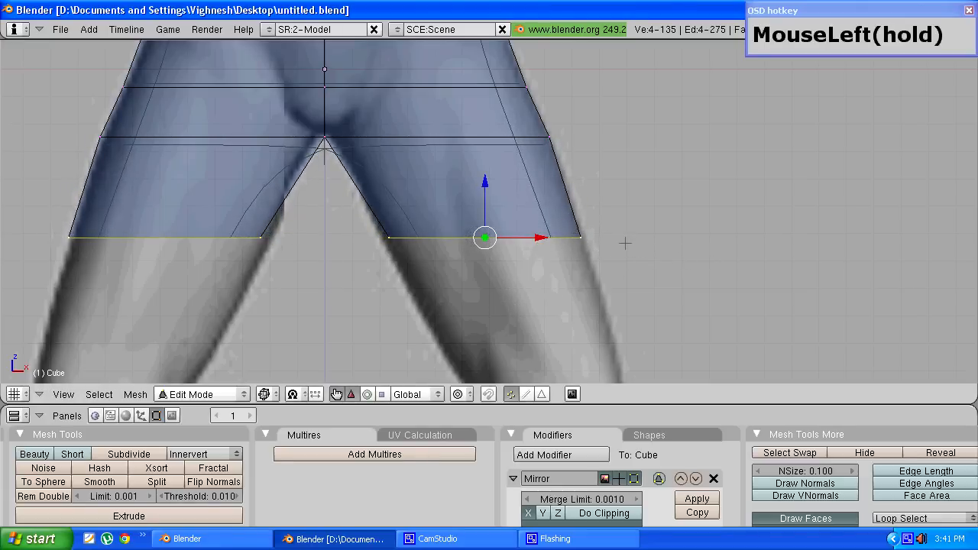
scroll(down, 3)
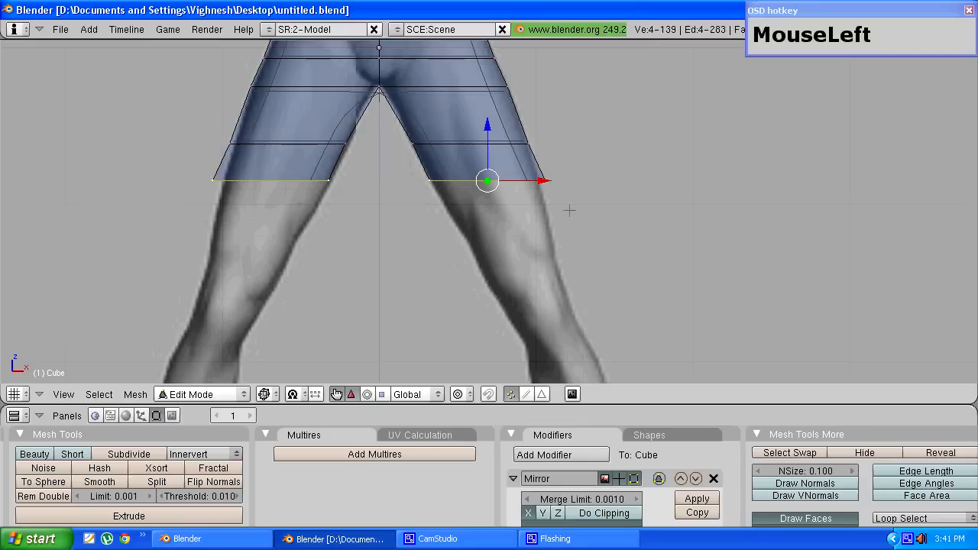
key(s)
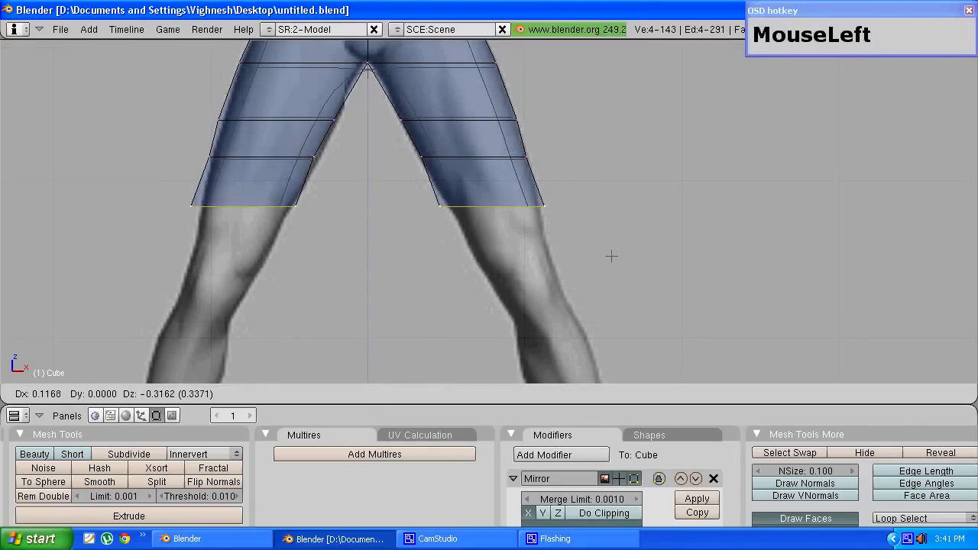
key(s)
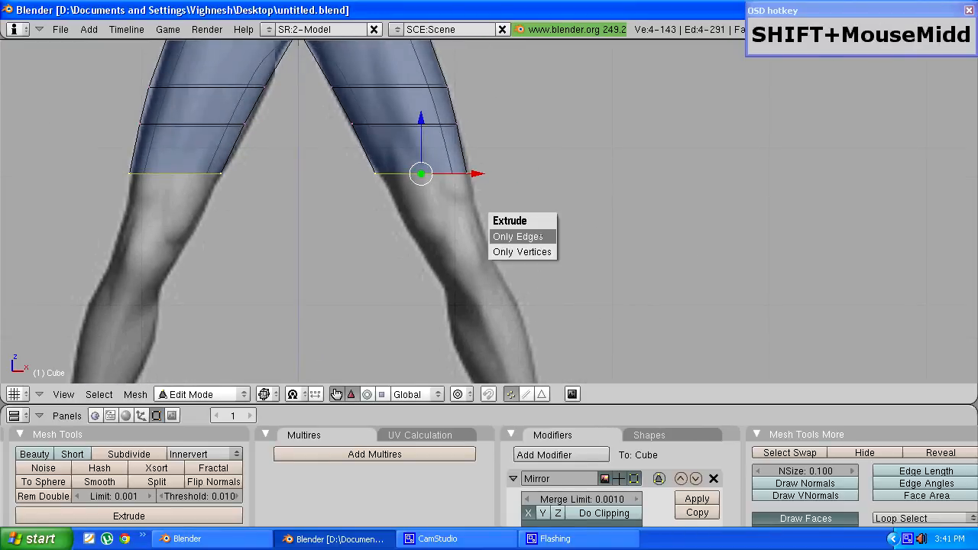
- Continue extruding edge rings through the knee and shin down to the ankle, fitting each ring
click(516, 236)
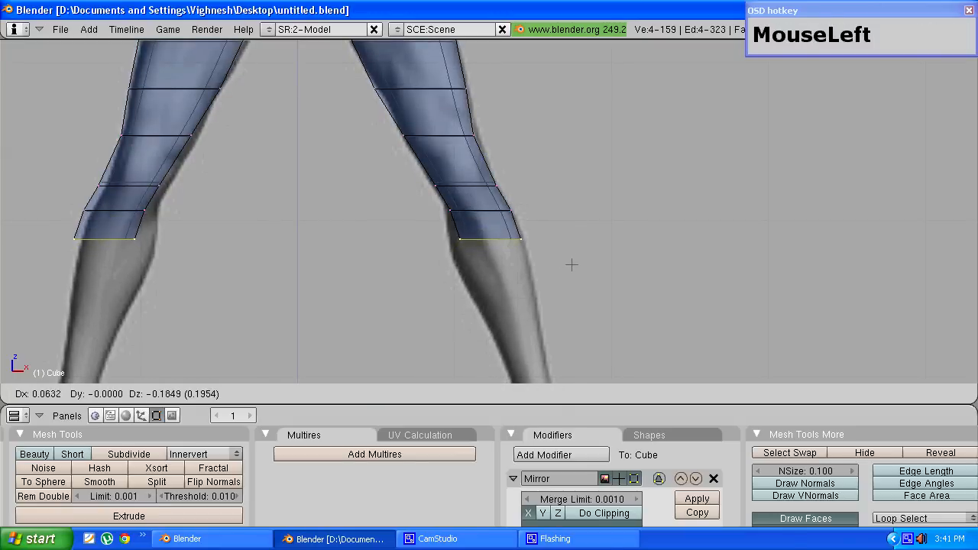
key(s)
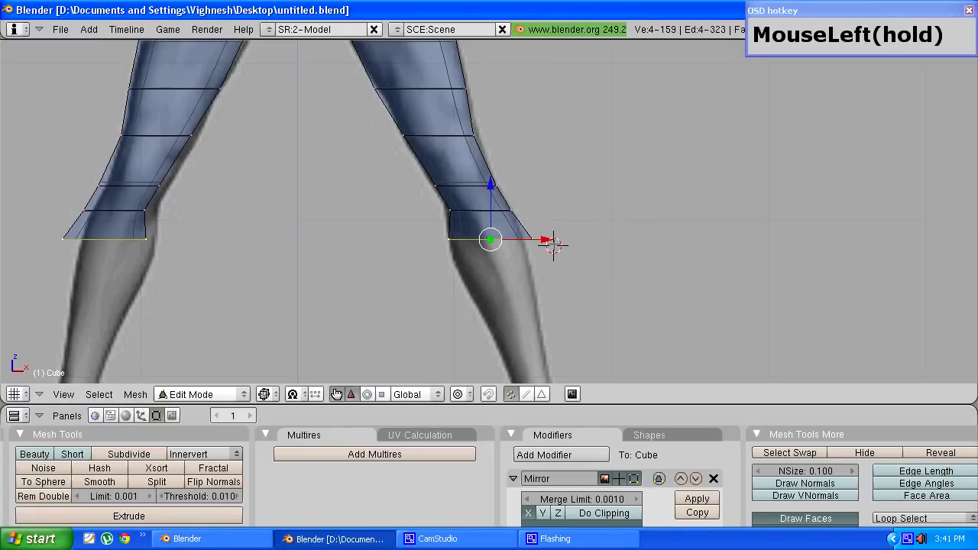
key(b)
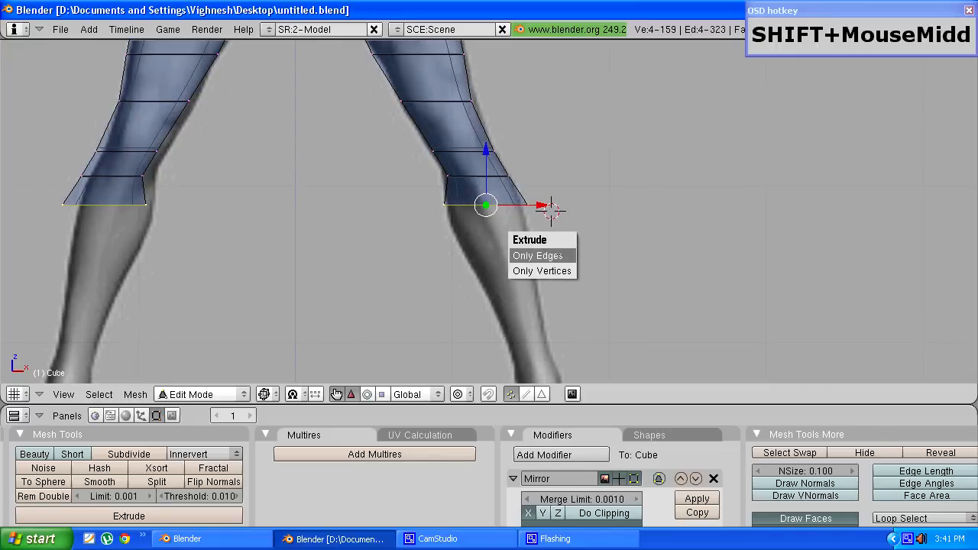
click(537, 256)
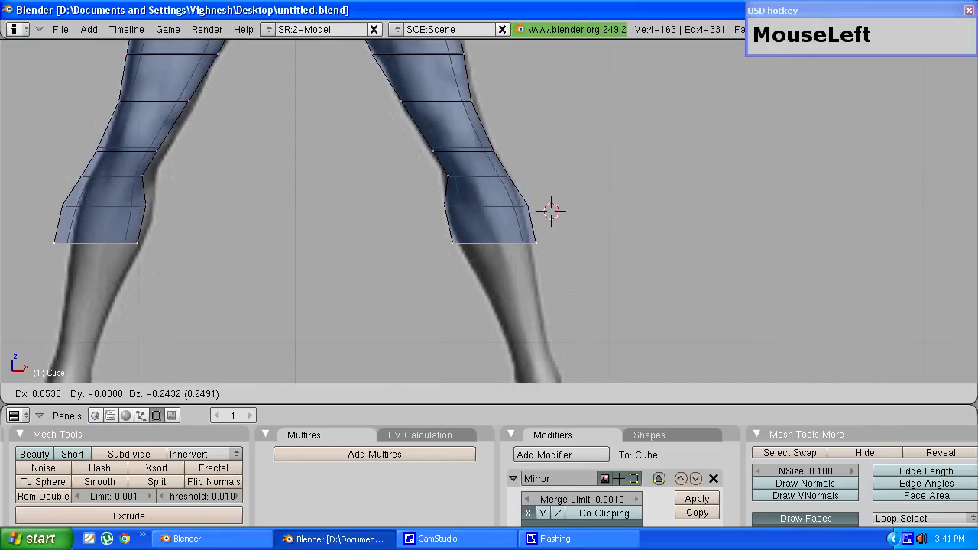
key(s)
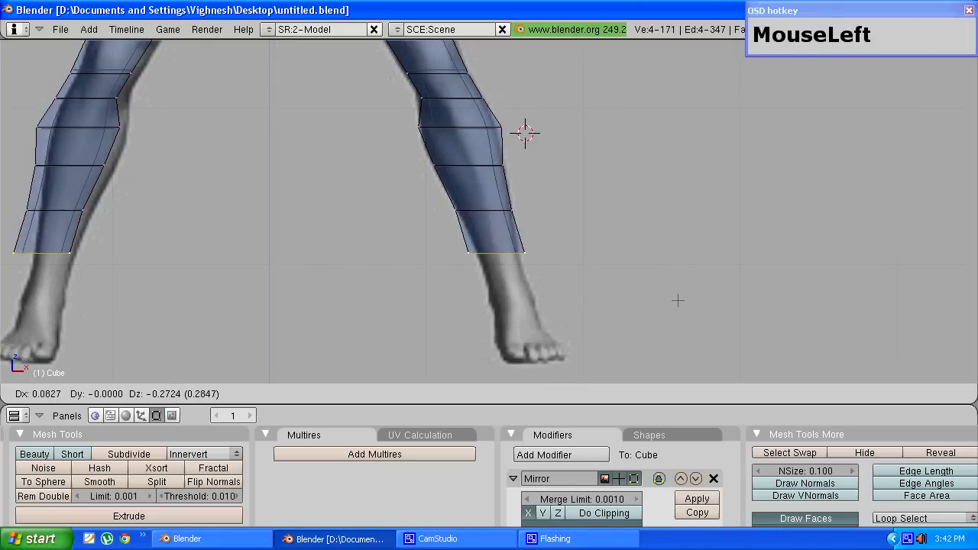
key(s)
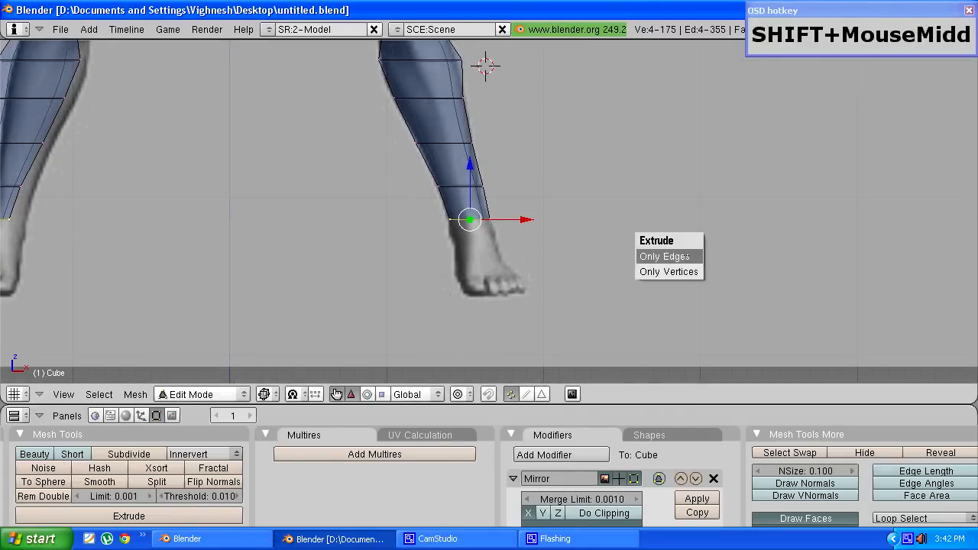
click(663, 257)
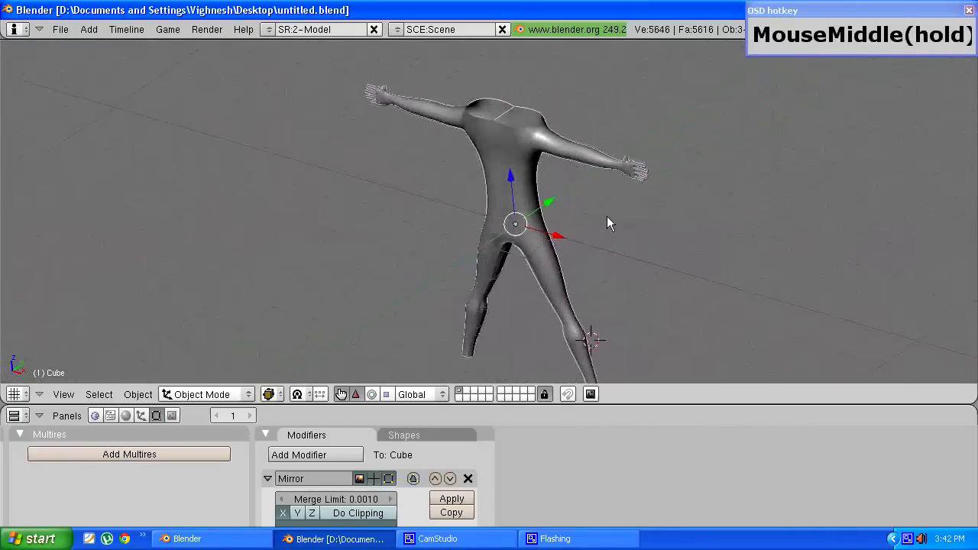
drag(610, 223, 654, 188)
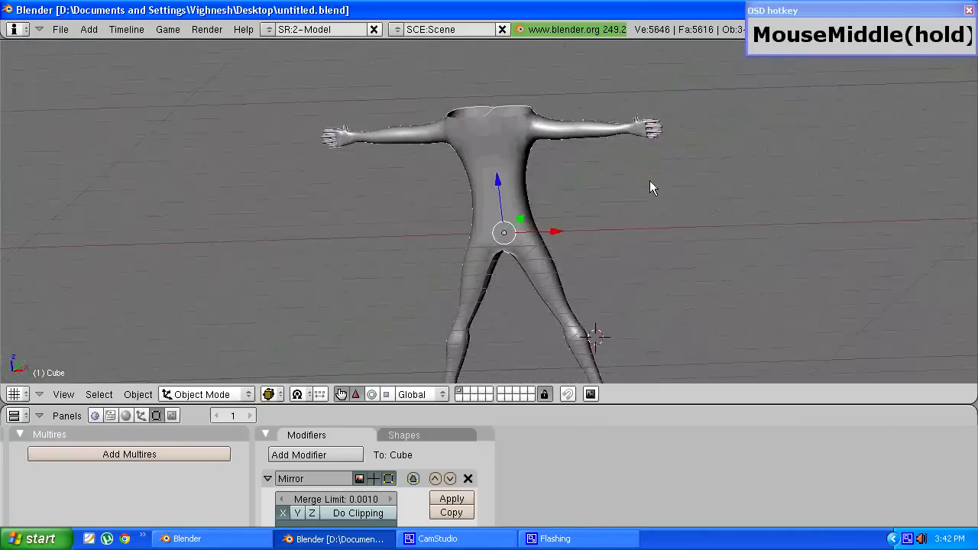
drag(654, 186, 492, 243)
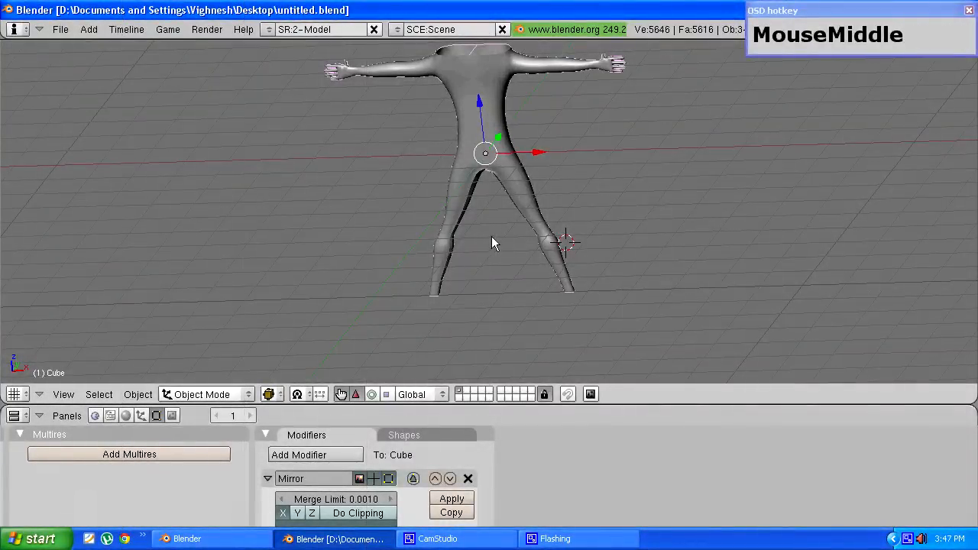
scroll(up, 3)
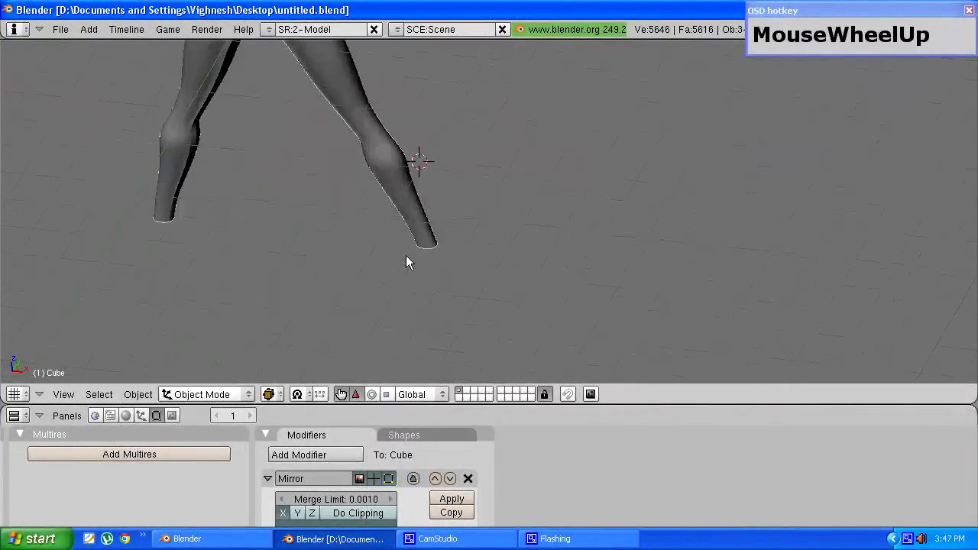
scroll(up, 3)
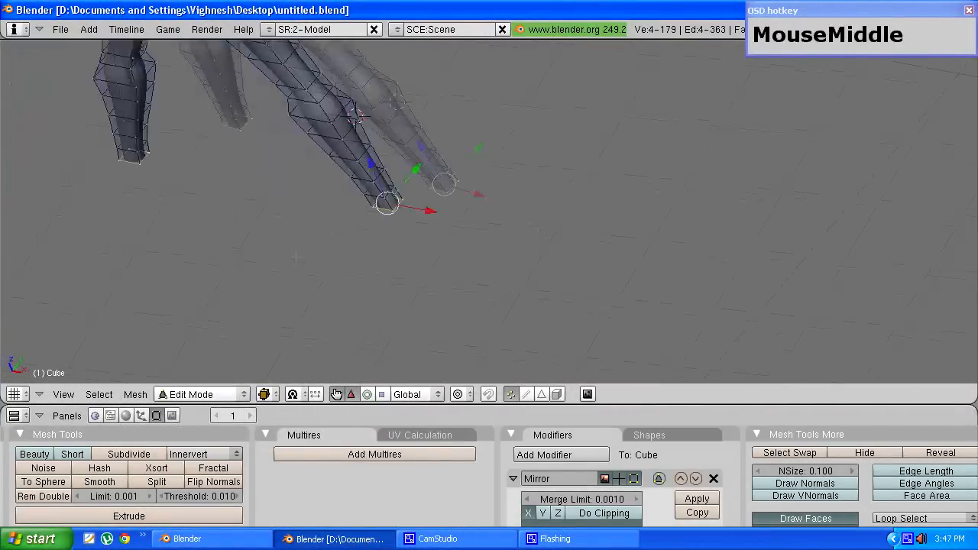
- Extrude the leg's bottom ring straight down along Z toward the foot
drag(382, 206, 336, 156)
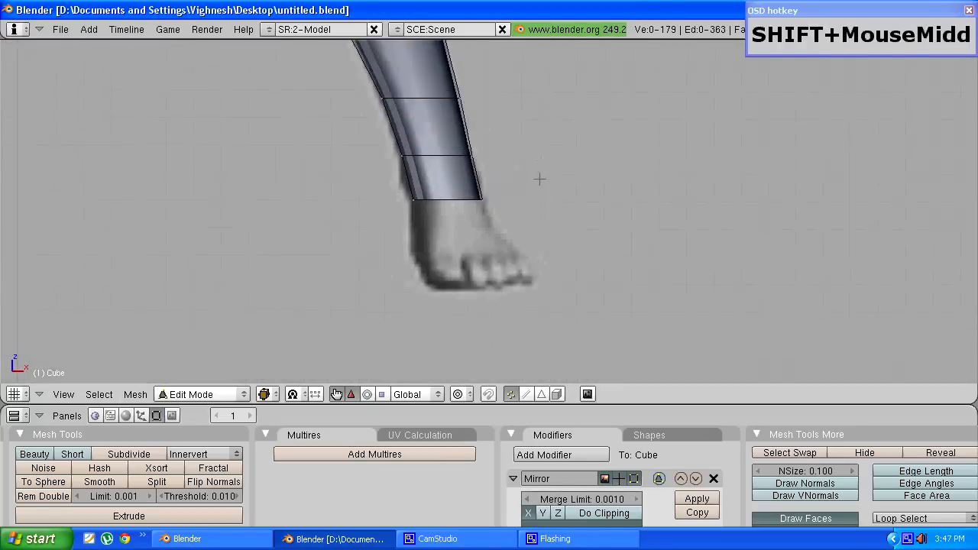
drag(541, 180, 563, 220)
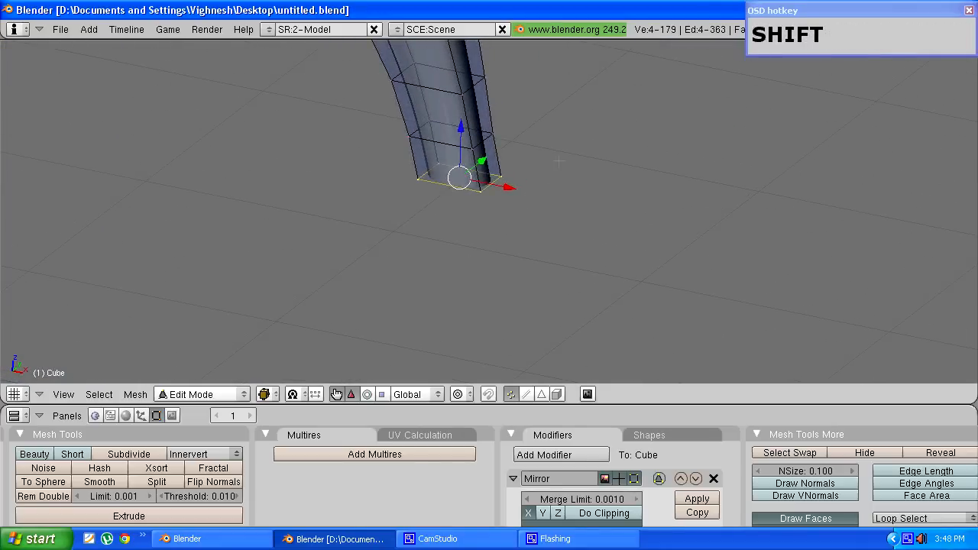
key(e)
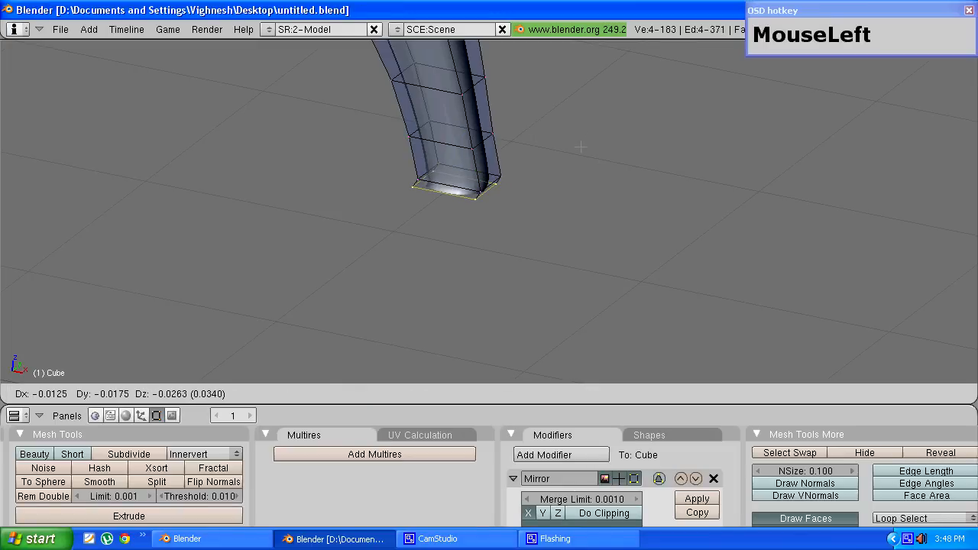
key(z)
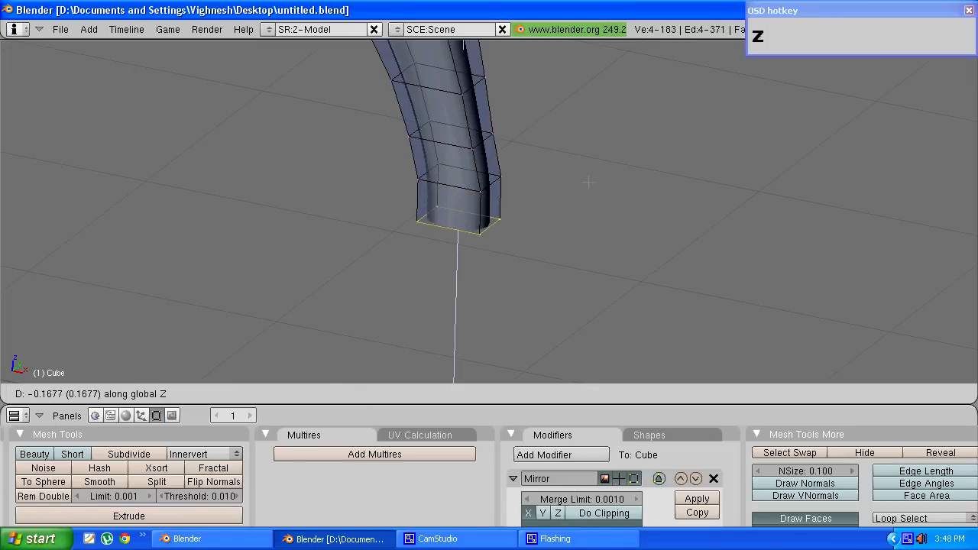
click(458, 211)
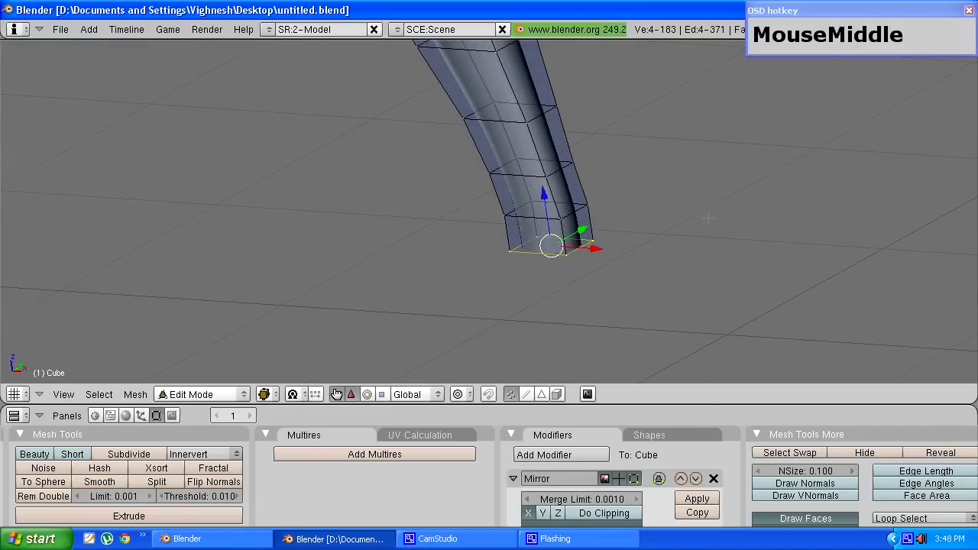
- Tilt the ankle ring by rotating it around the X axis
key(r)
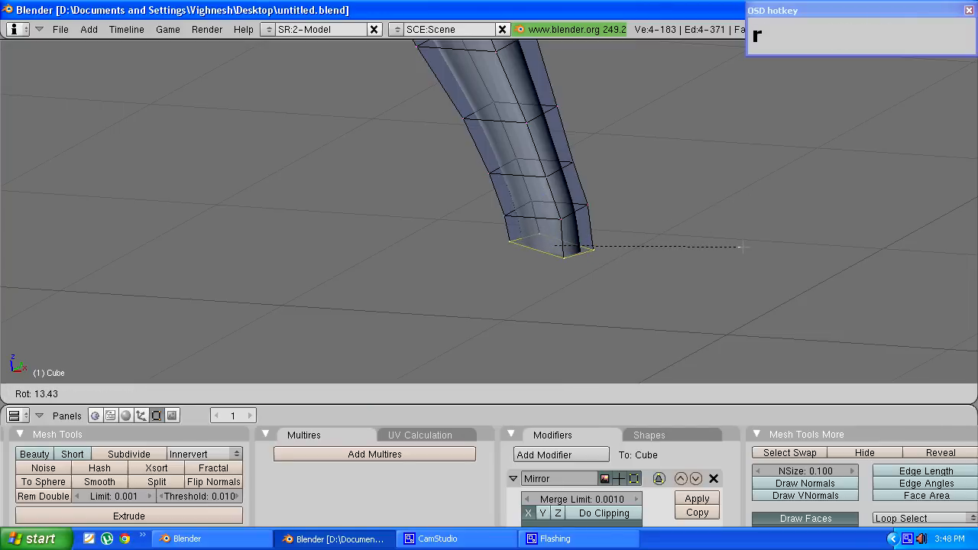
key(x)
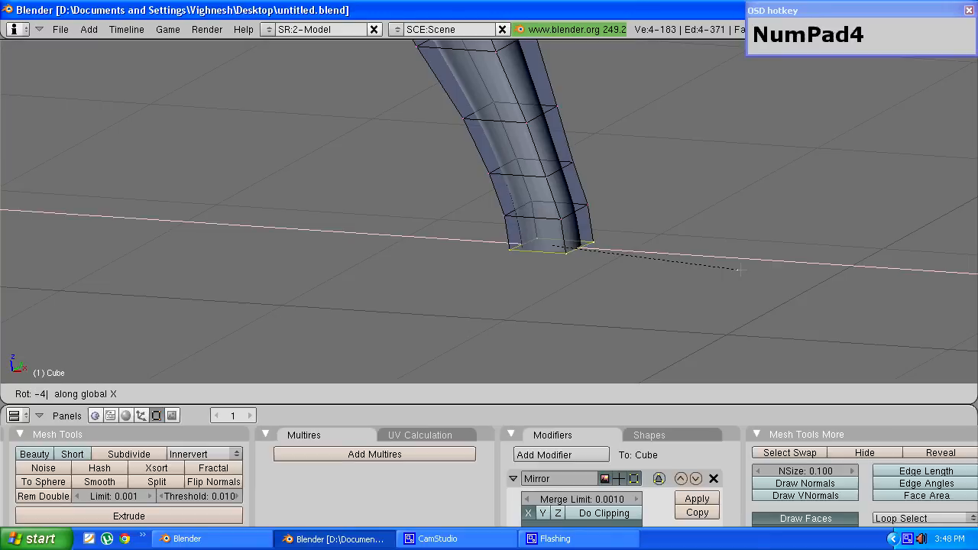
scroll(down, 3)
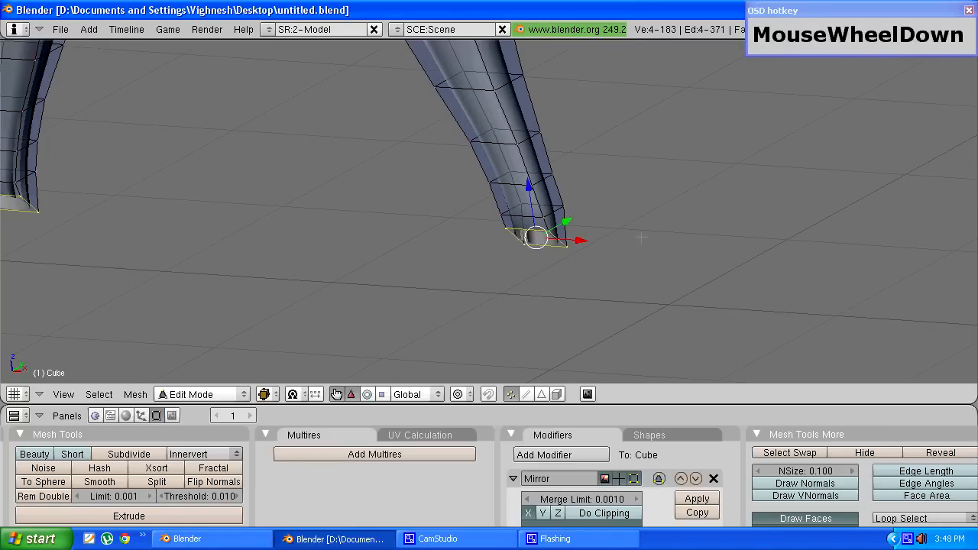
scroll(up, 3)
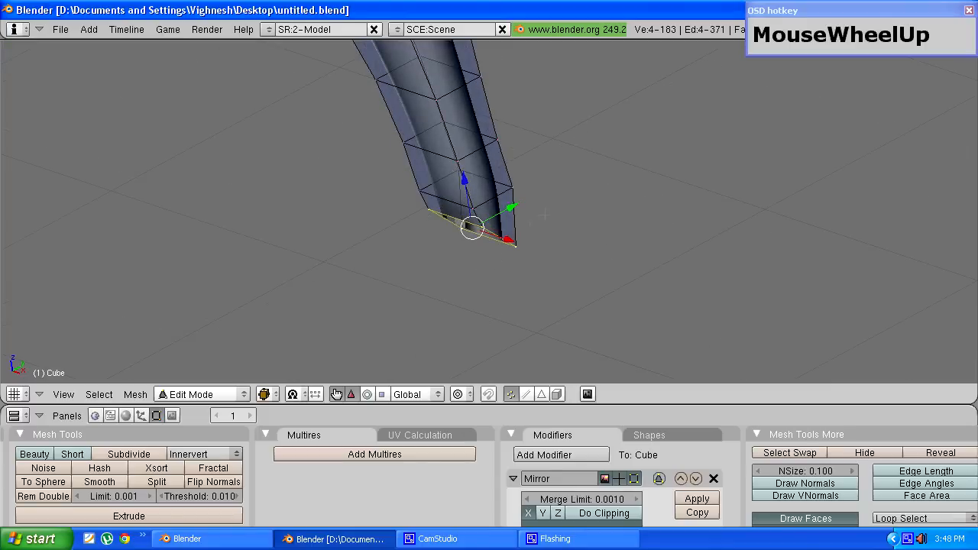
- Extrude the ankle edges forward along Y into a foot and widen its front edge sideways
key(e)
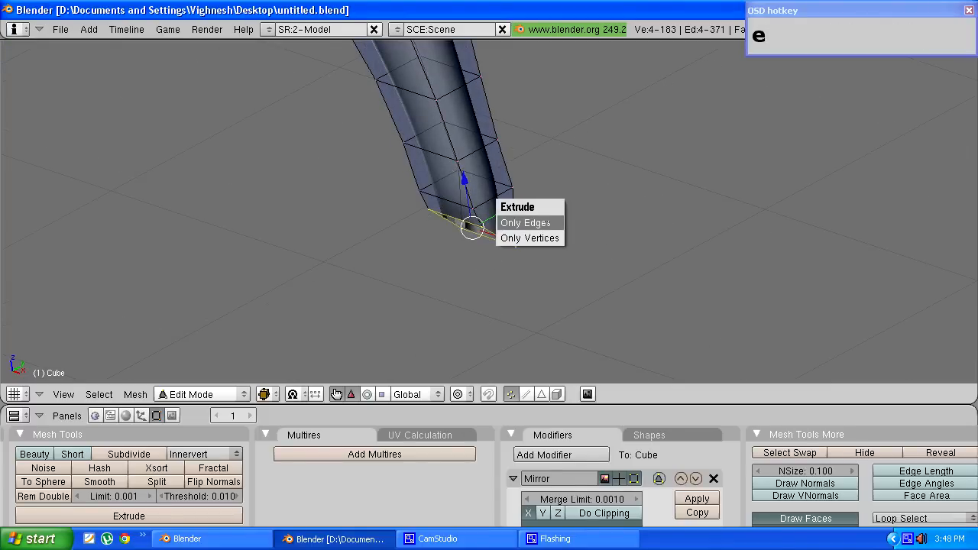
click(526, 224)
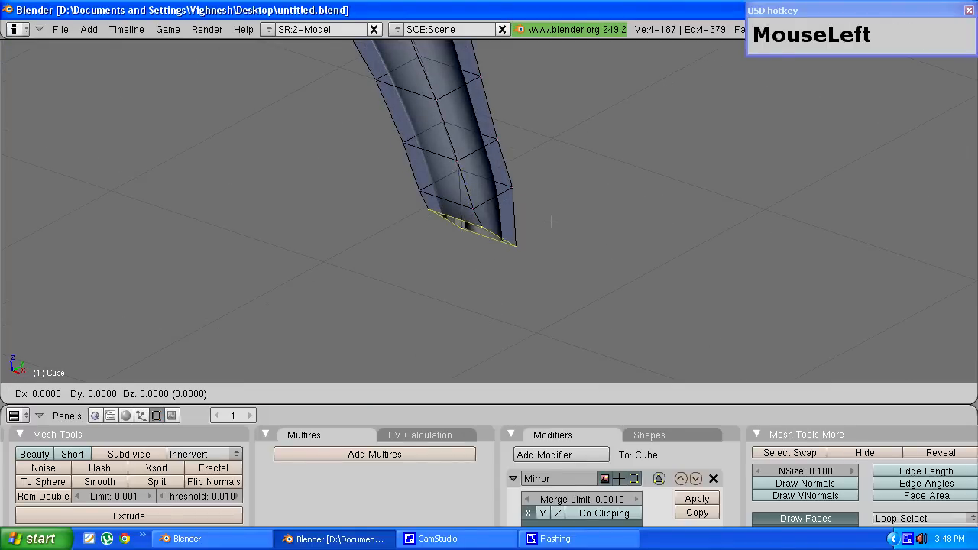
key(y)
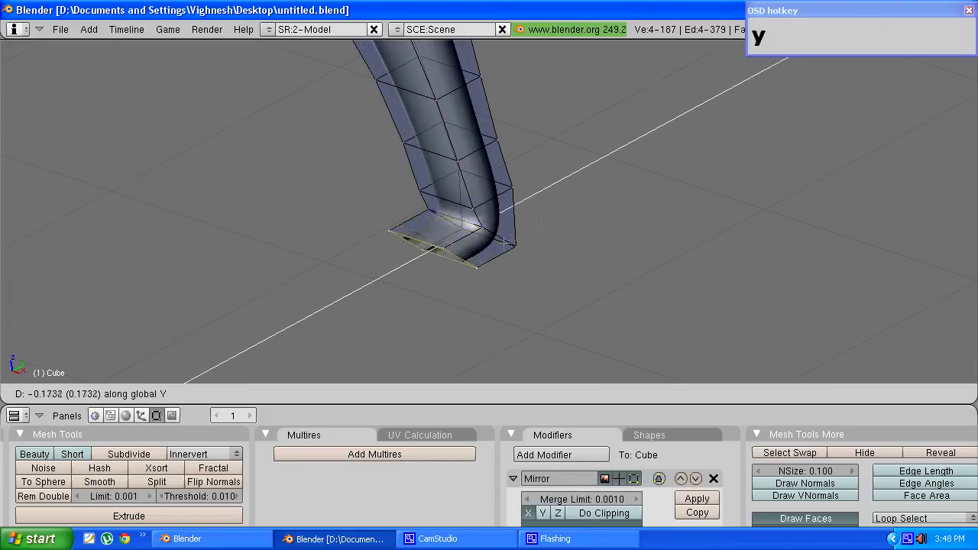
click(344, 296)
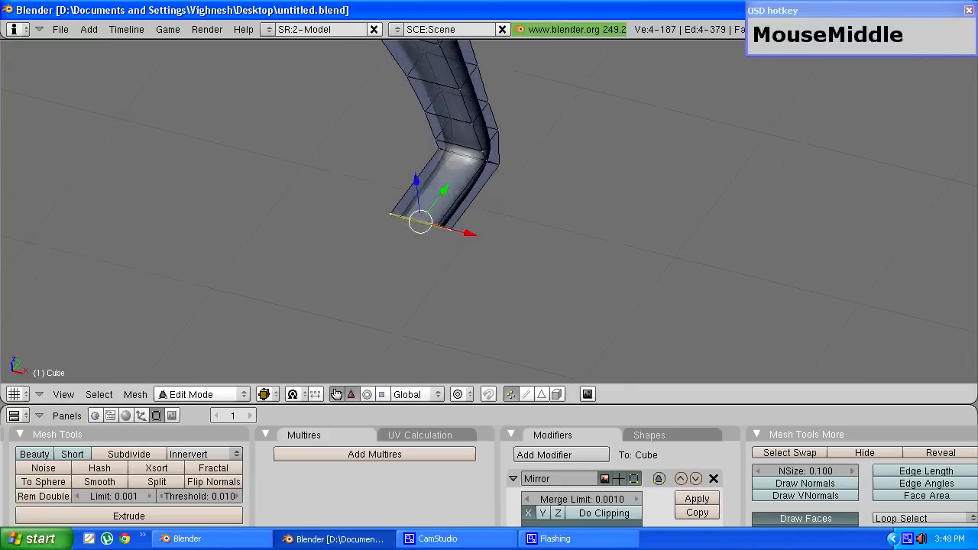
drag(428, 214, 520, 293)
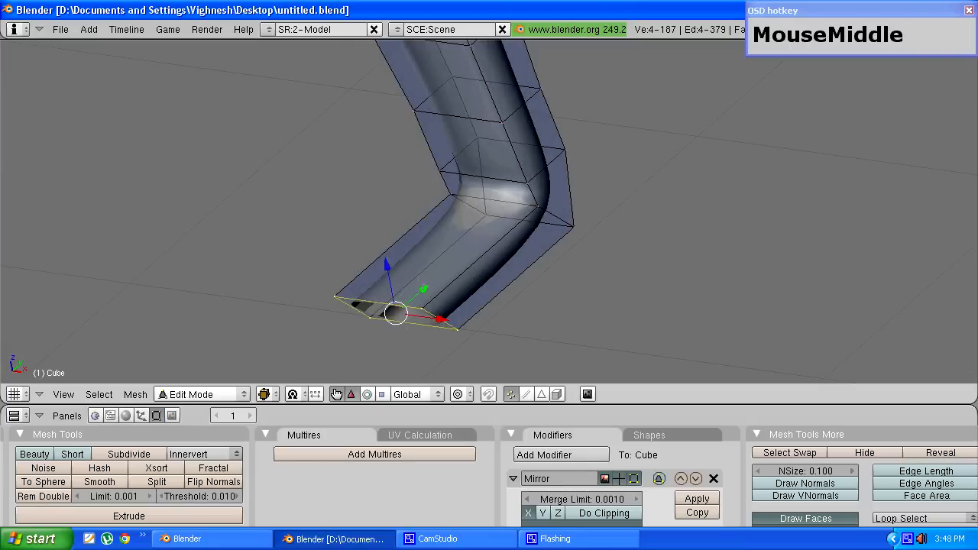
key(s)
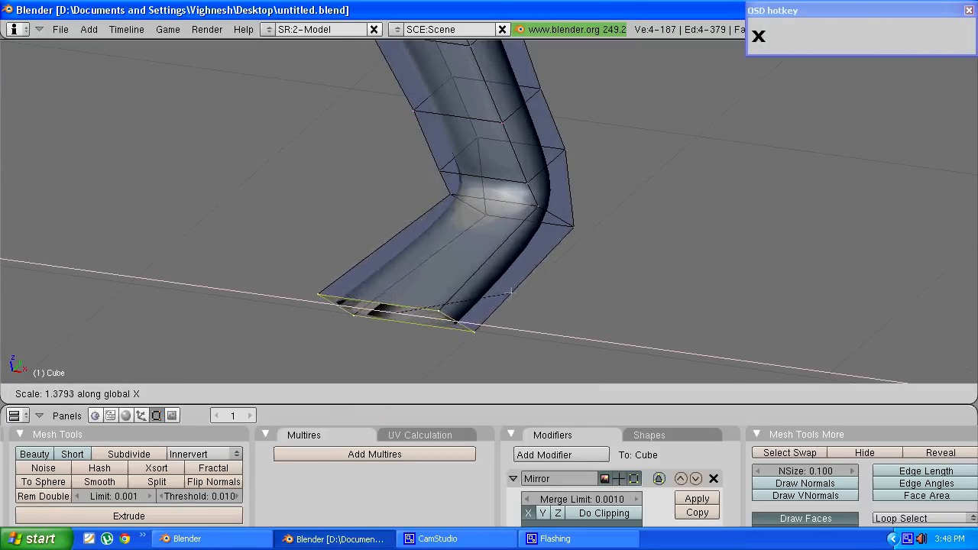
scroll(down, 3)
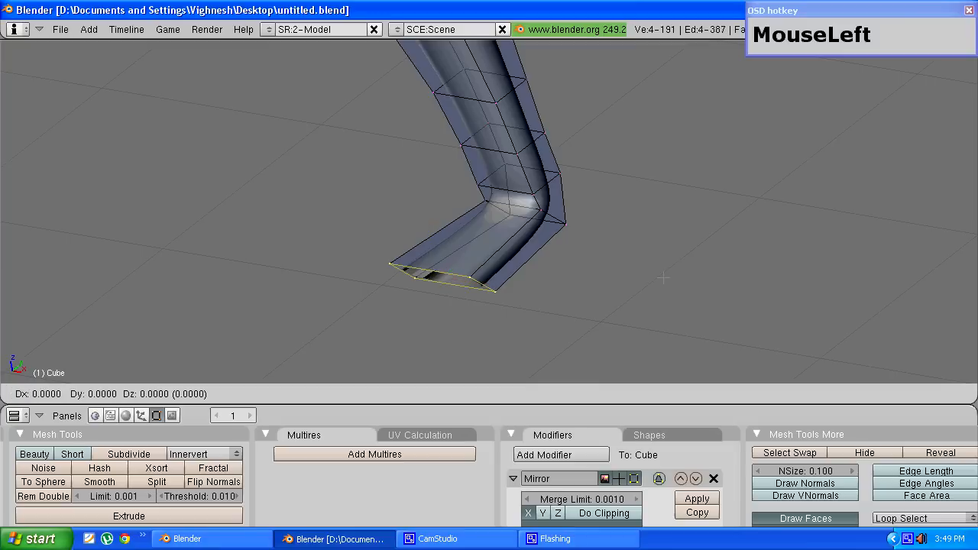
- Collapse the extruded toe edge to a point and merge its vertices with Remove Doubles
key(s)
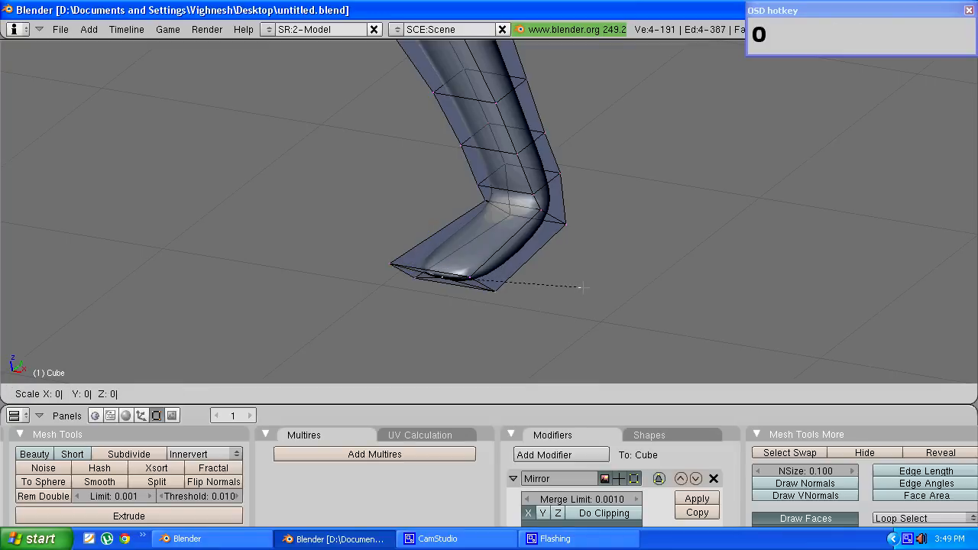
key(w)
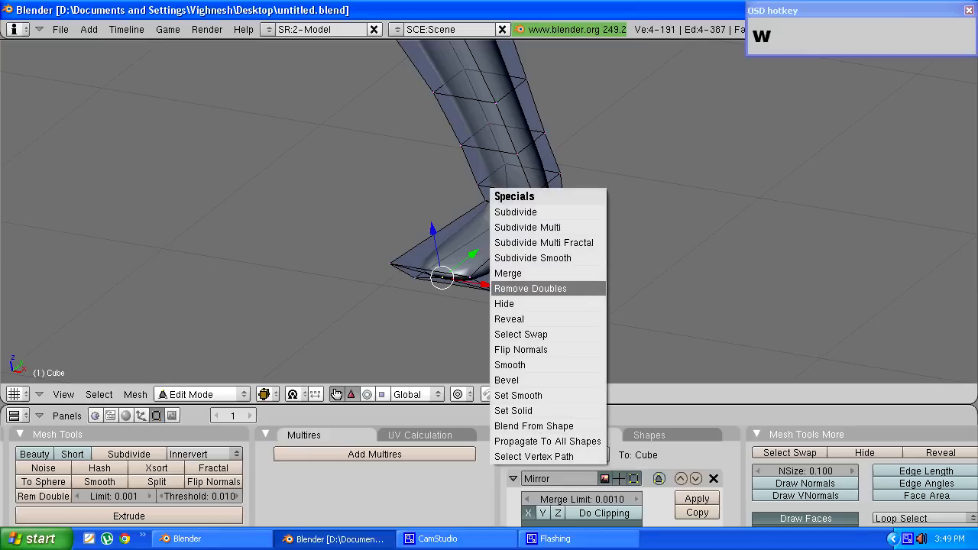
click(530, 288)
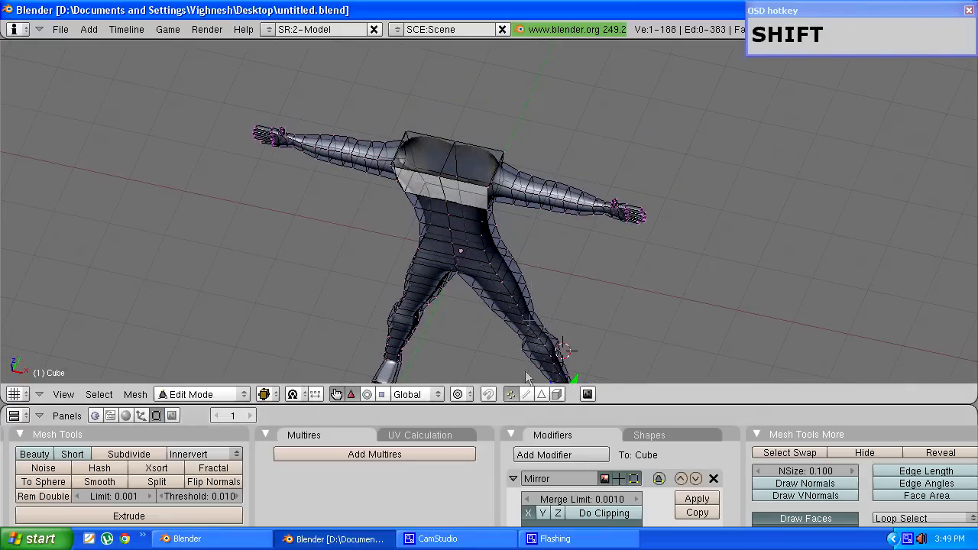
- Delete the torso's top center edge together with its adjoining faces
scroll(up, 3)
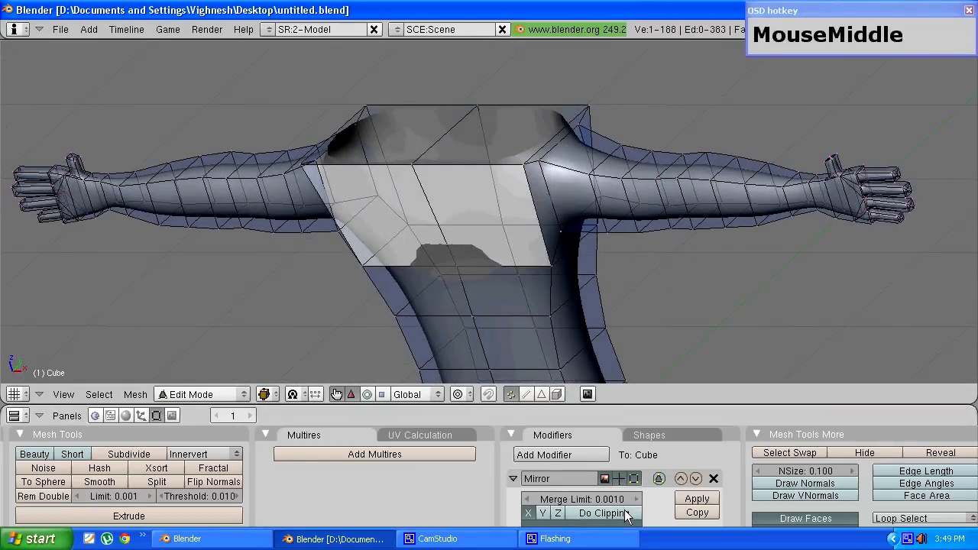
click(604, 514)
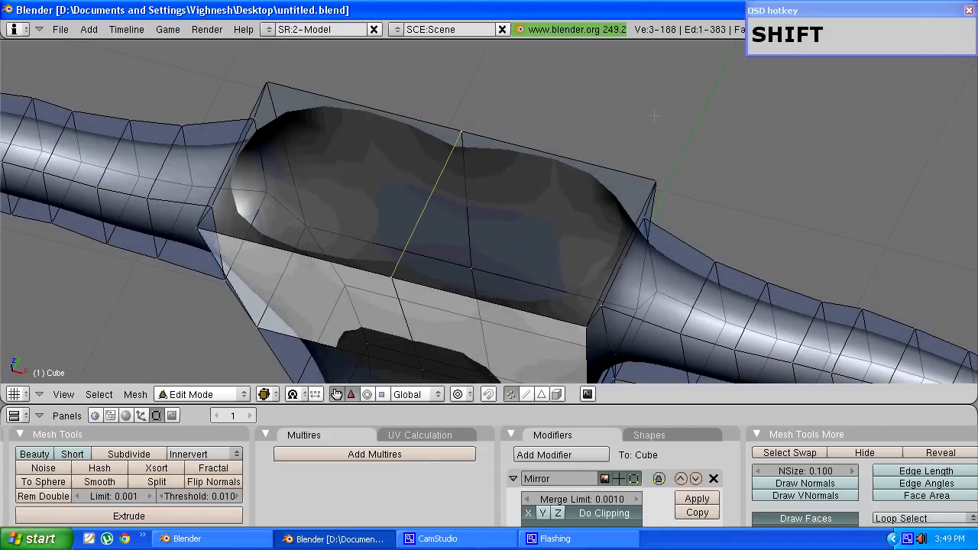
key(x)
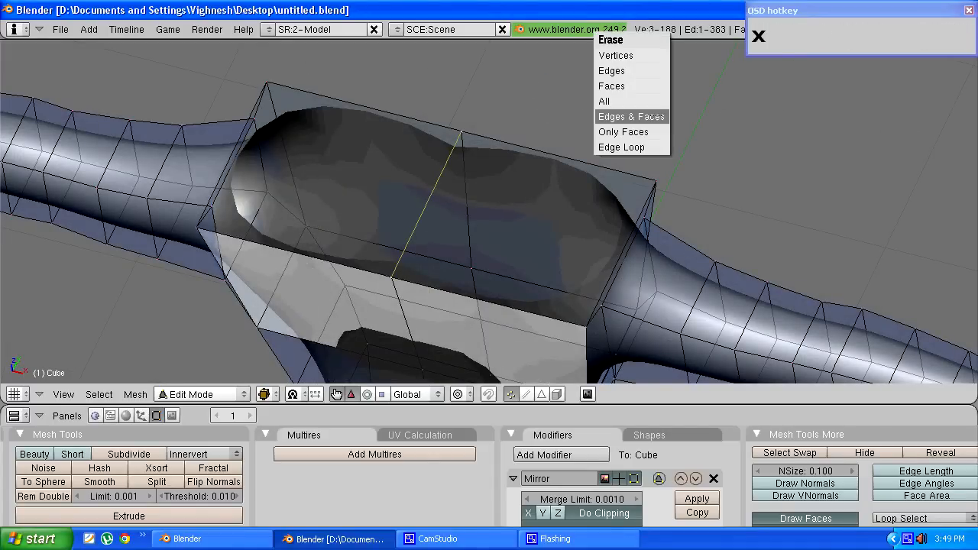
click(630, 116)
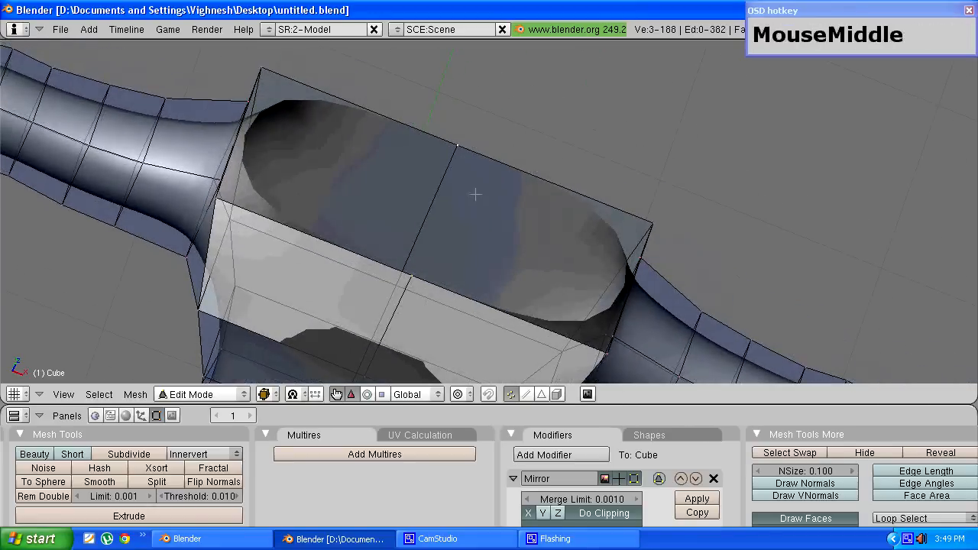
drag(474, 196, 351, 197)
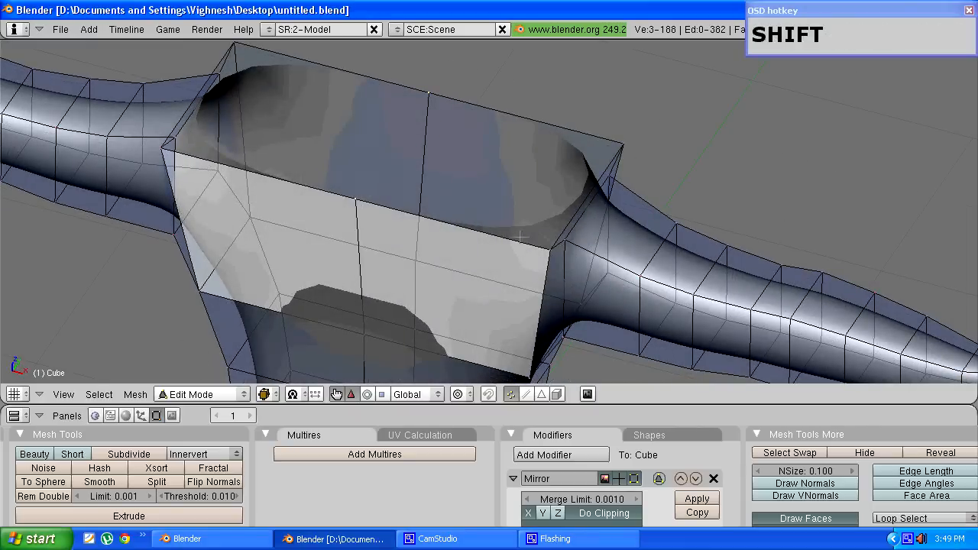
- Scale the top shoulder vertices inward along X to form a small neck base
drag(420, 229, 420, 156)
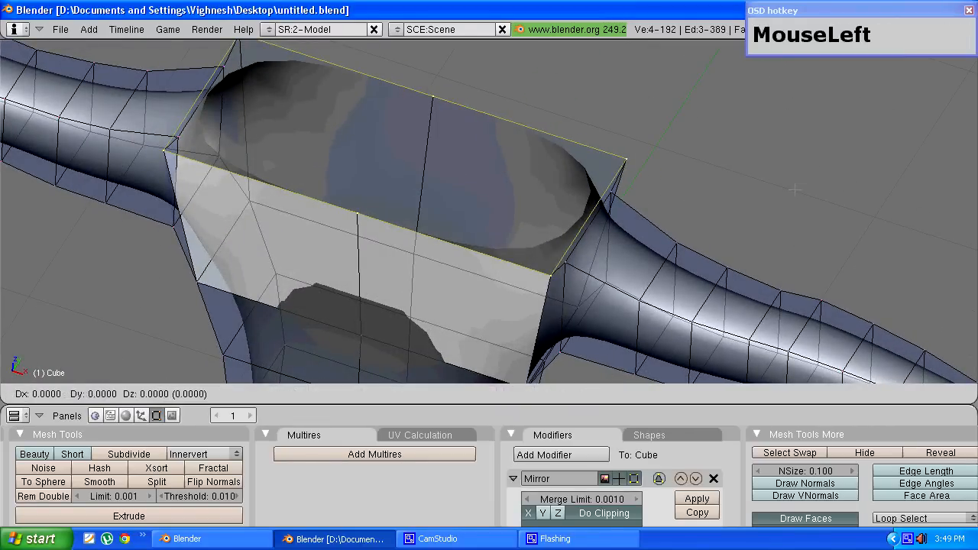
key(s)
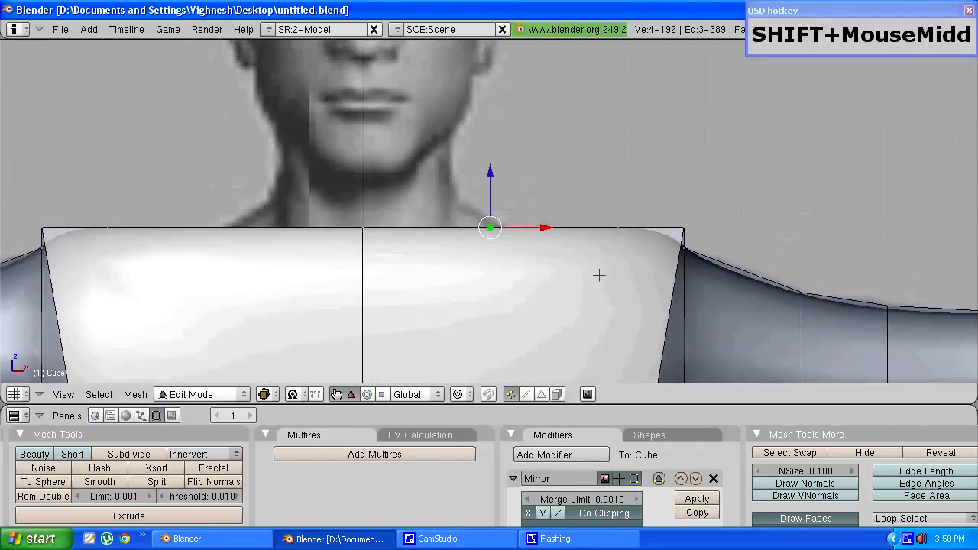
key(s)
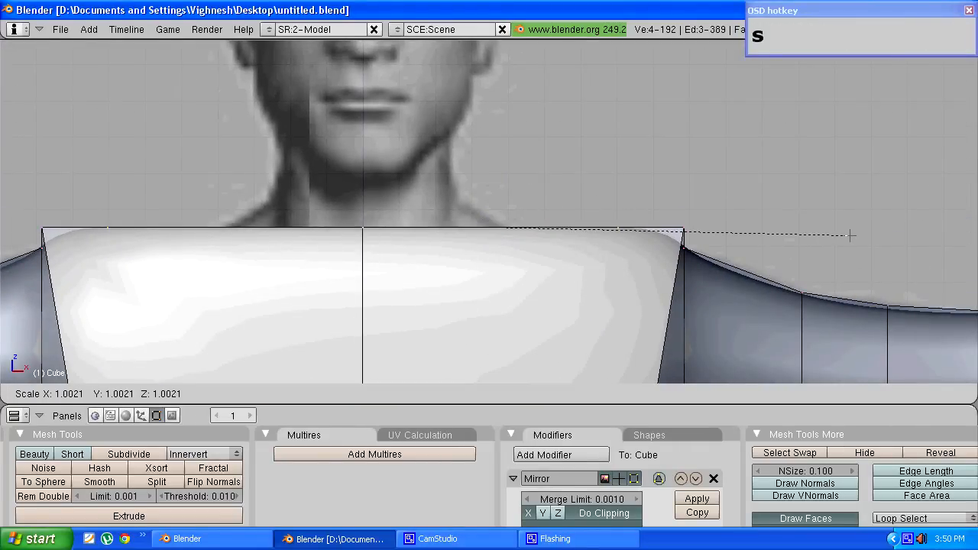
key(x)
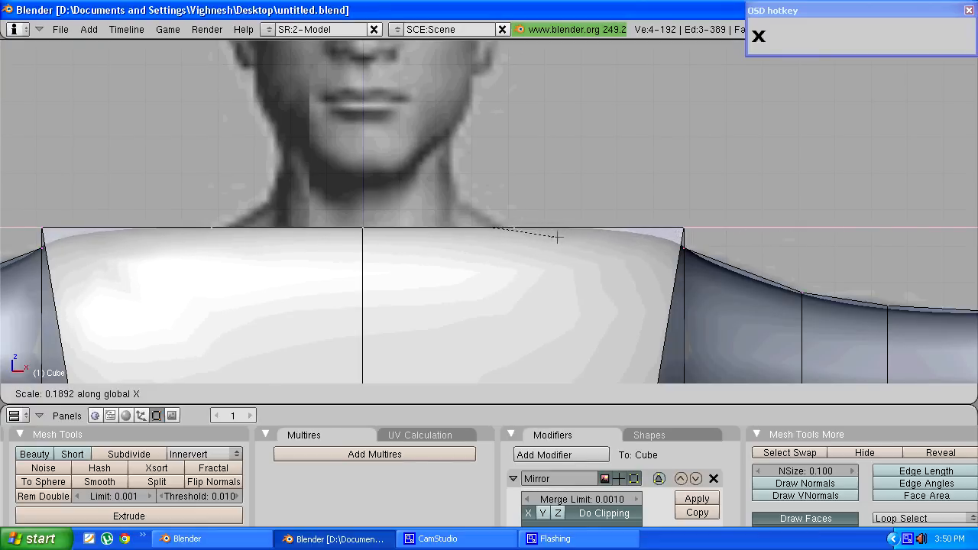
click(501, 232)
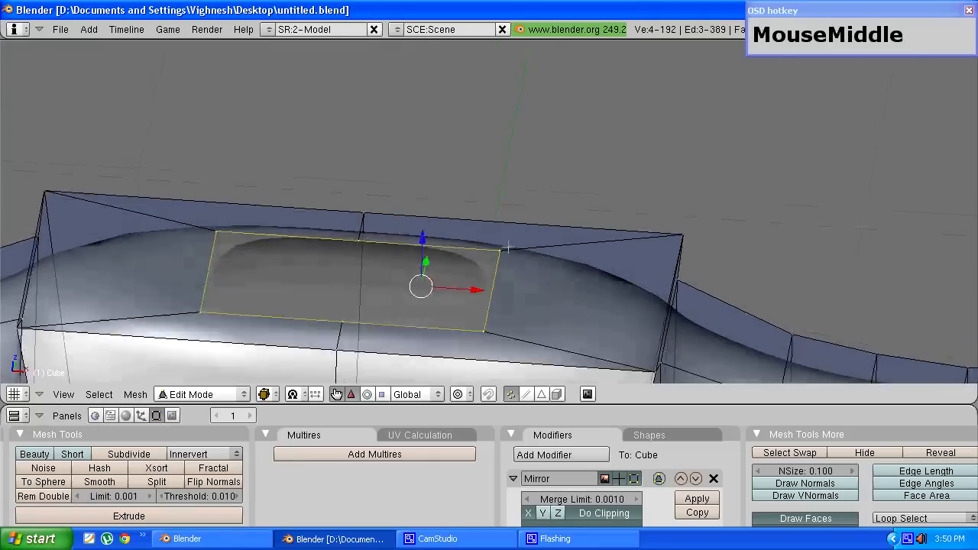
- Extrude a short neck stub upward from the torso's top centre face and leave editing
key(shift+kp_1)
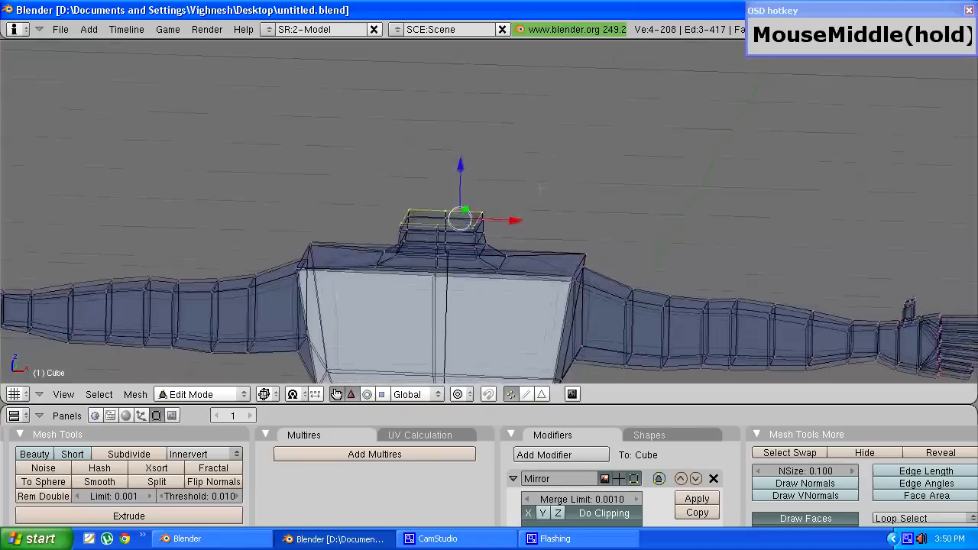
key(Tab)
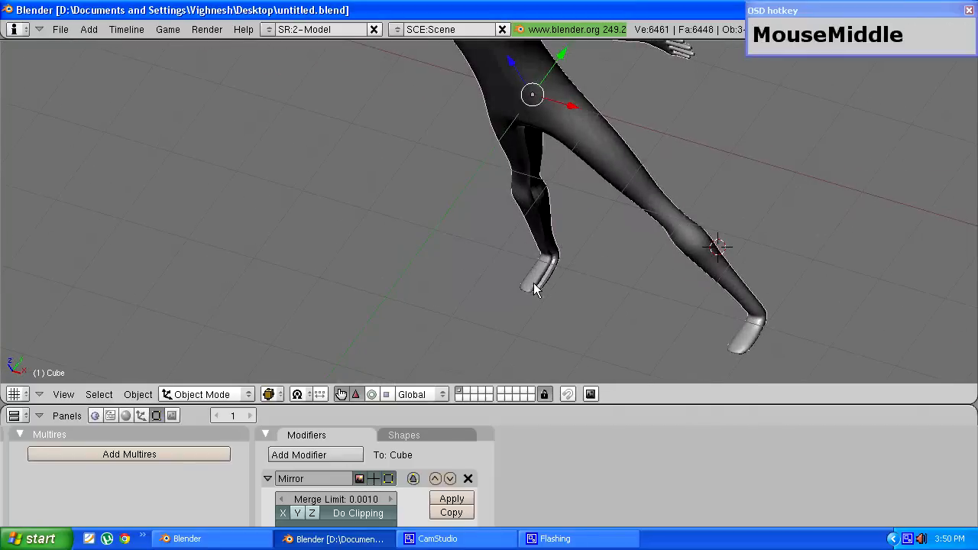
- Recalculate the whole body mesh's normals to face outward and return to Object Mode
key(Tab)
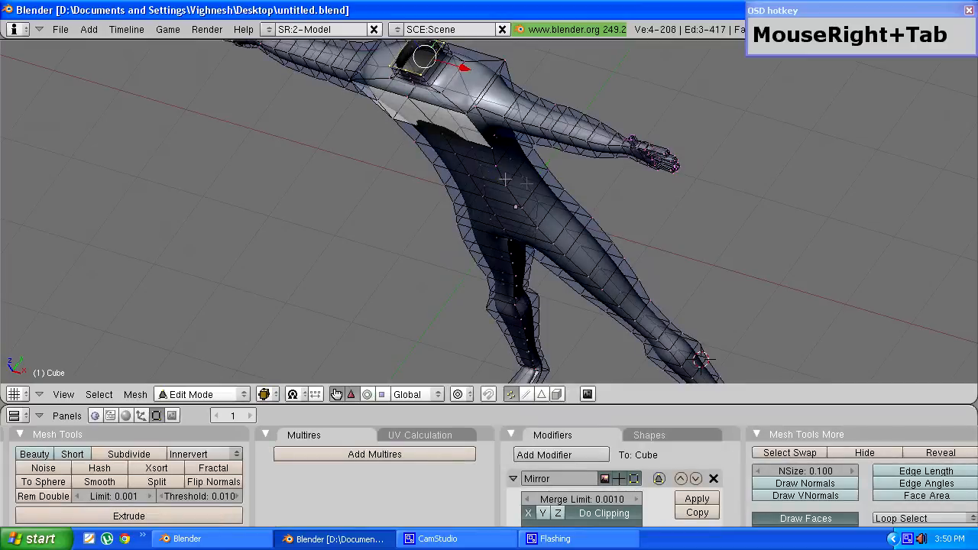
key(ctrl+n)
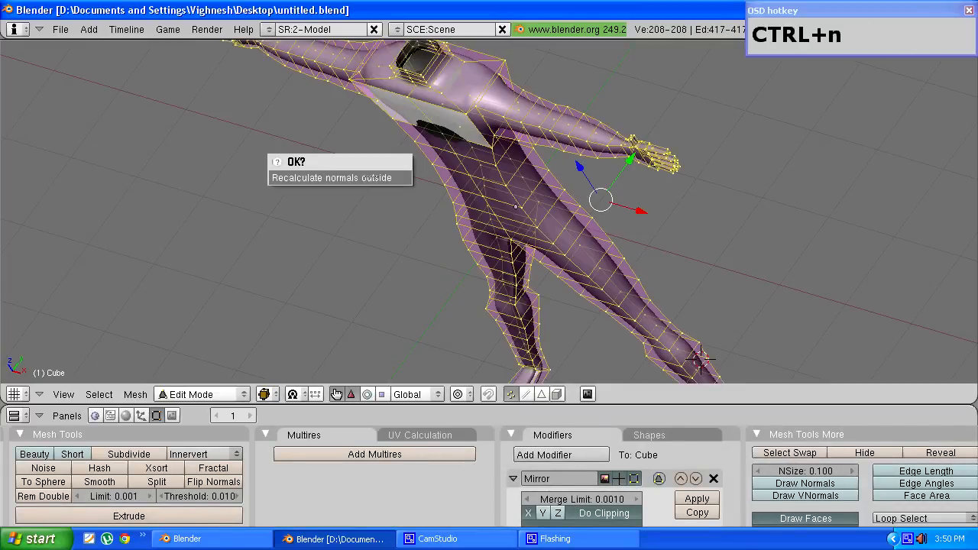
key(Delete)
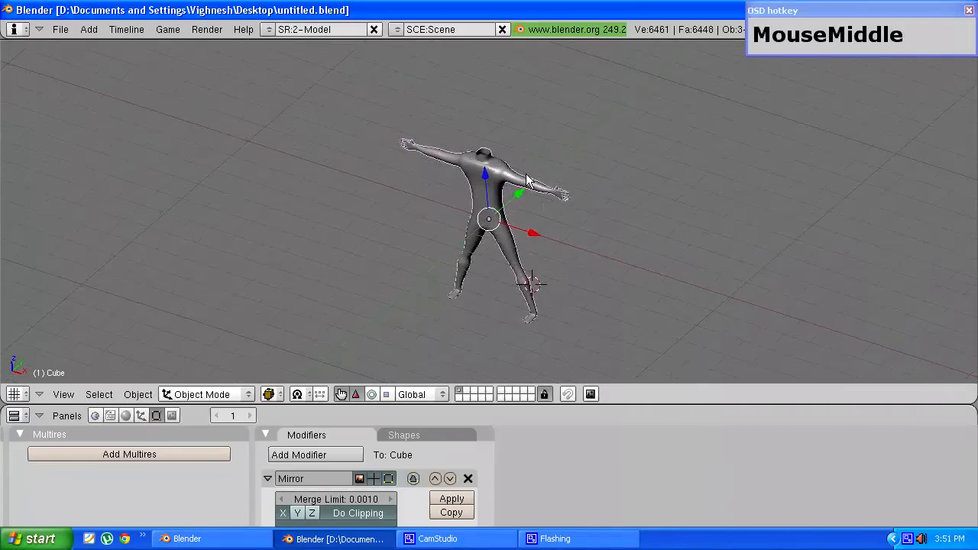
scroll(down, 3)
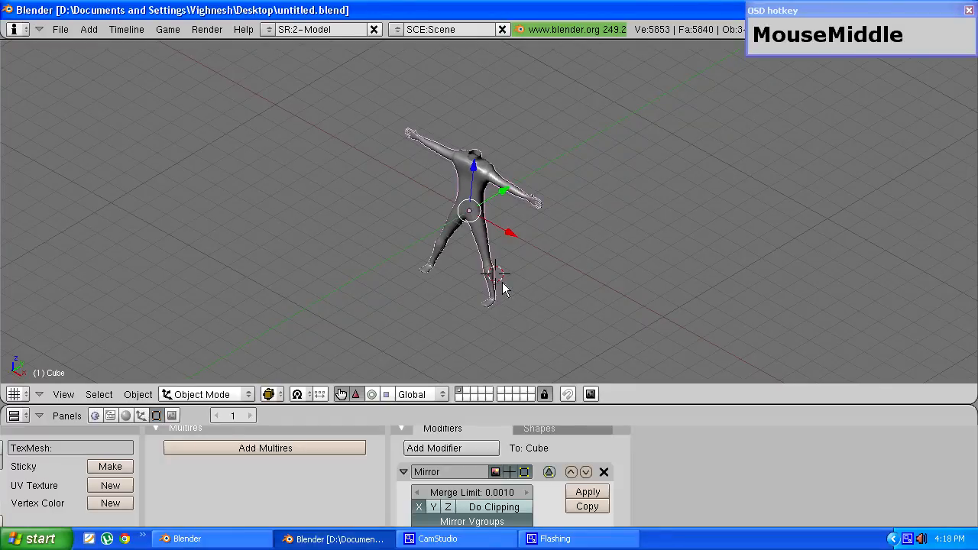
- Select the leg vertices in Edit Mode after orbiting to the legs, then deselect them
drag(504, 289, 608, 253)
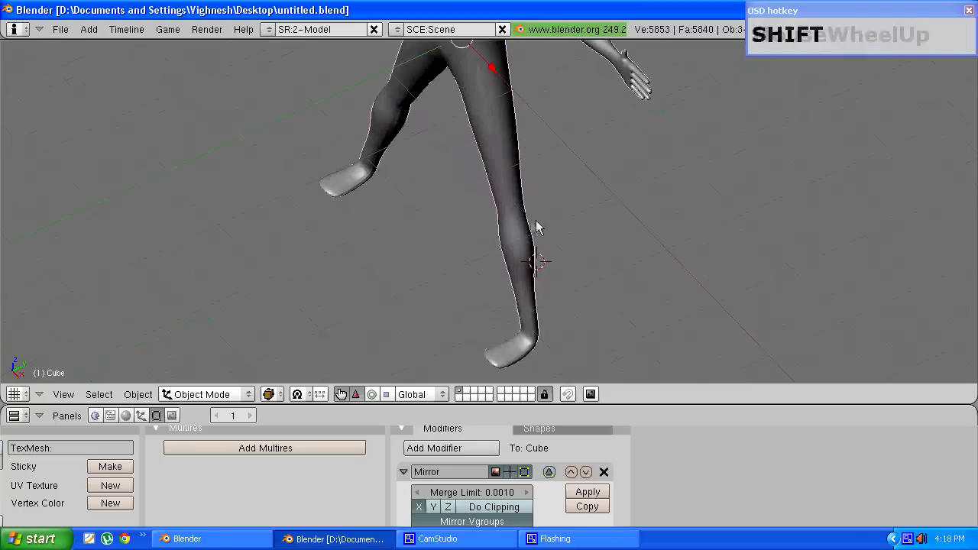
key(Tab)
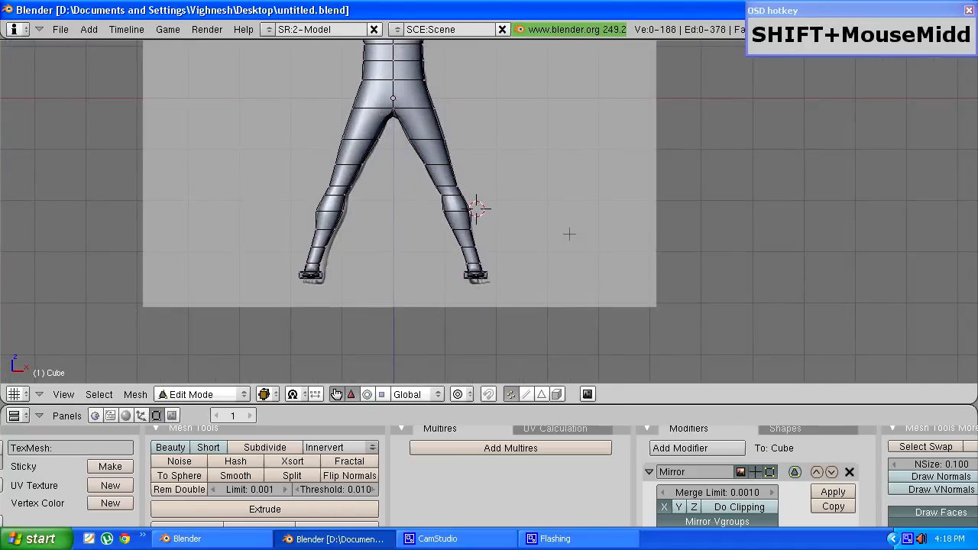
key(b)
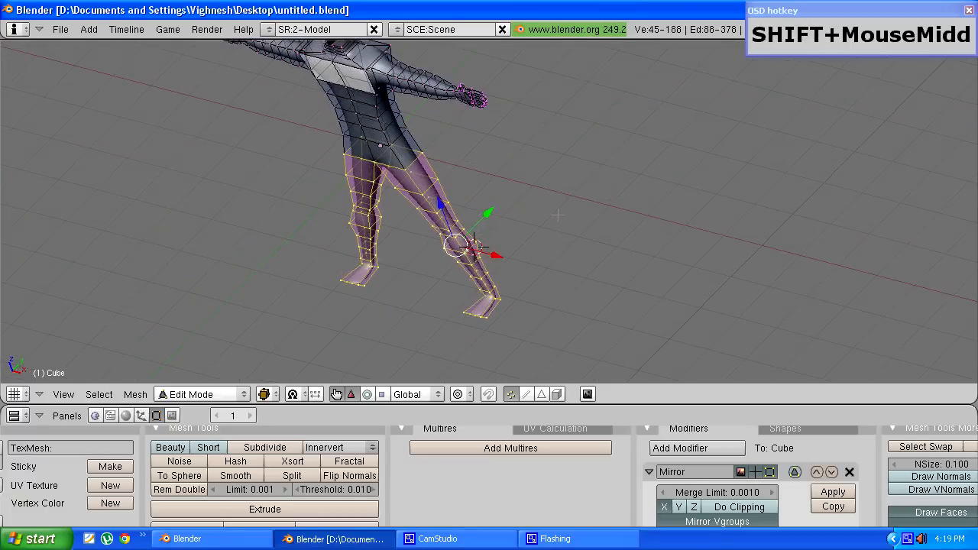
key(y)
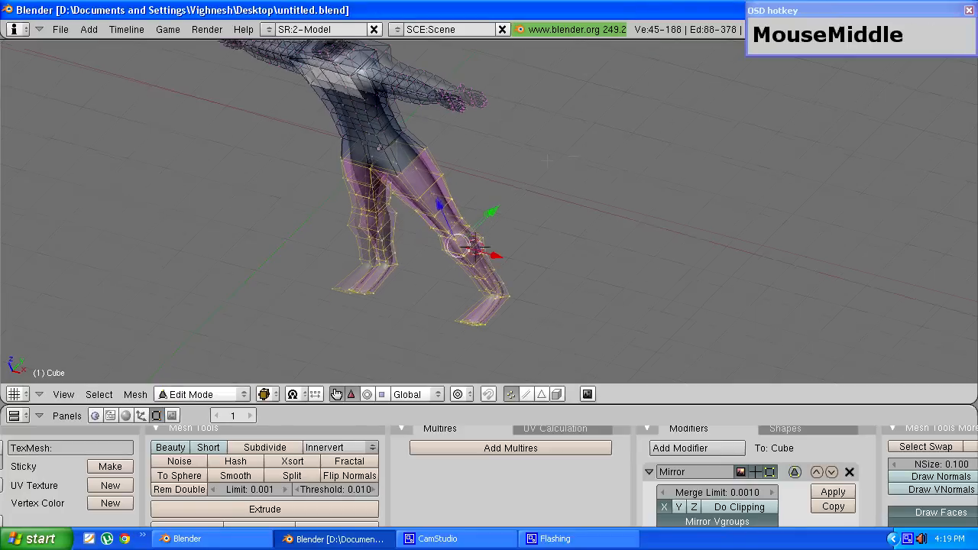
key(TAB)
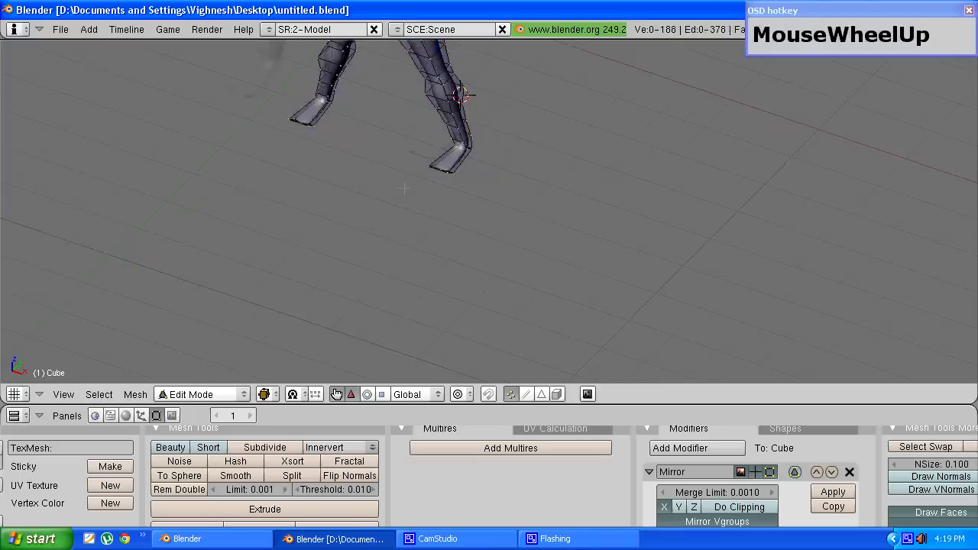
- Box-select a foot's toe edge and move it to reshape the foot tip
key(b)
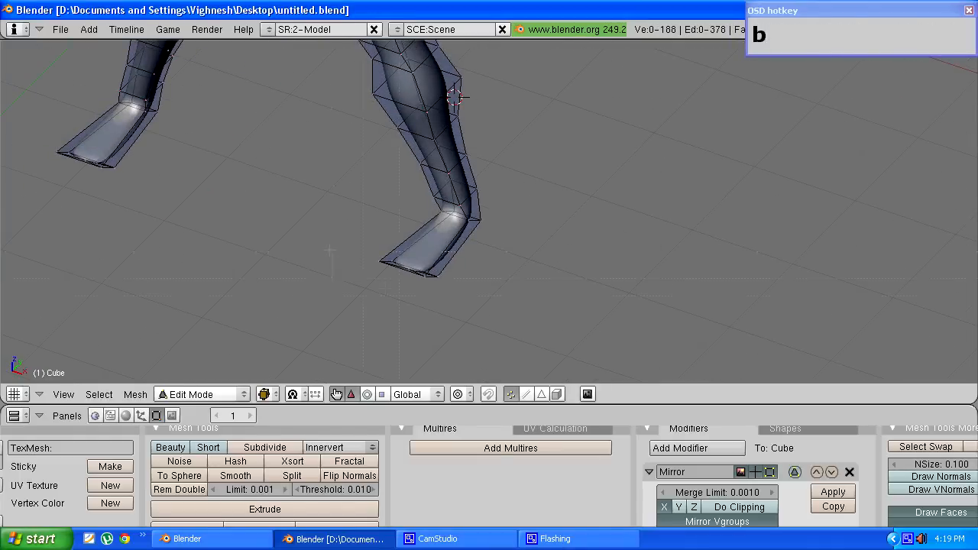
click(407, 269)
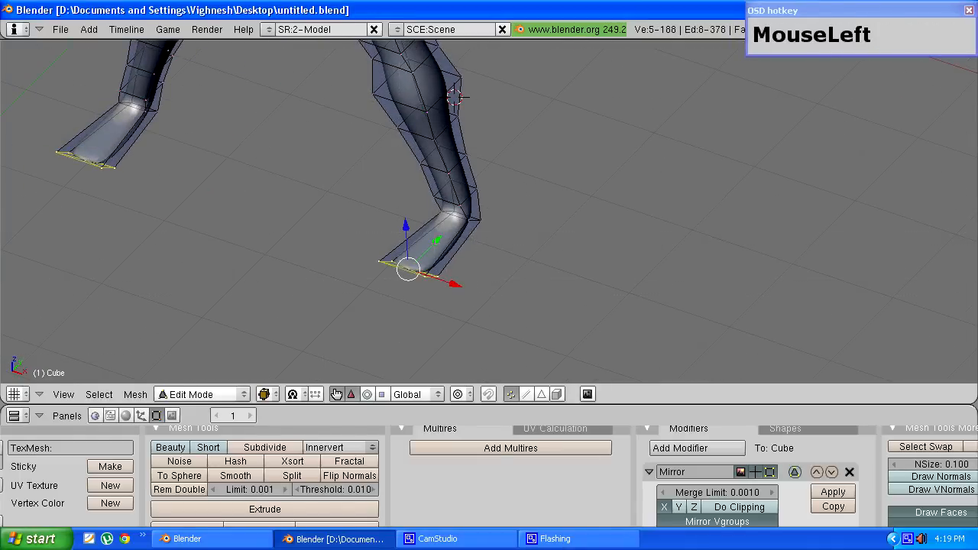
drag(406, 268, 424, 257)
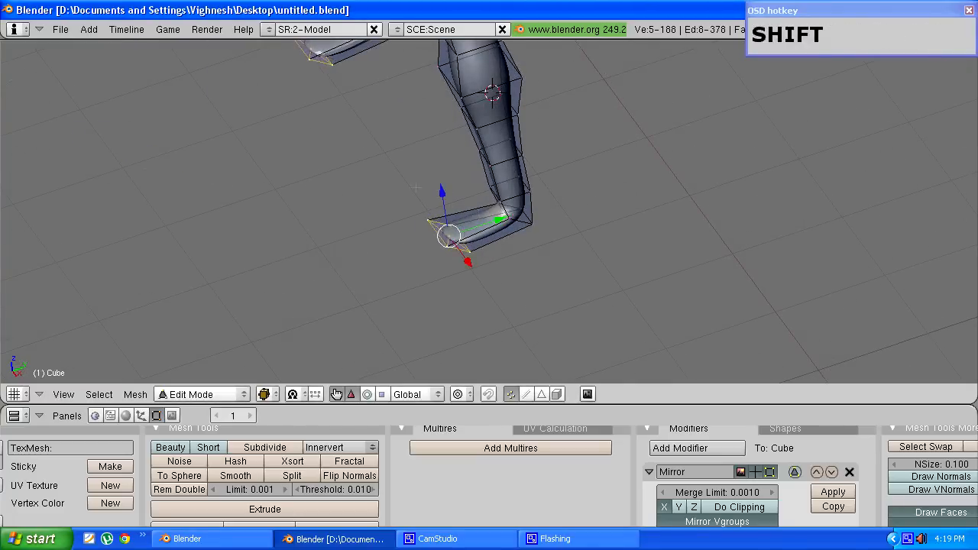
- Zoom and orbit to the side of the hip to inspect the stray face there
scroll(down, 3)
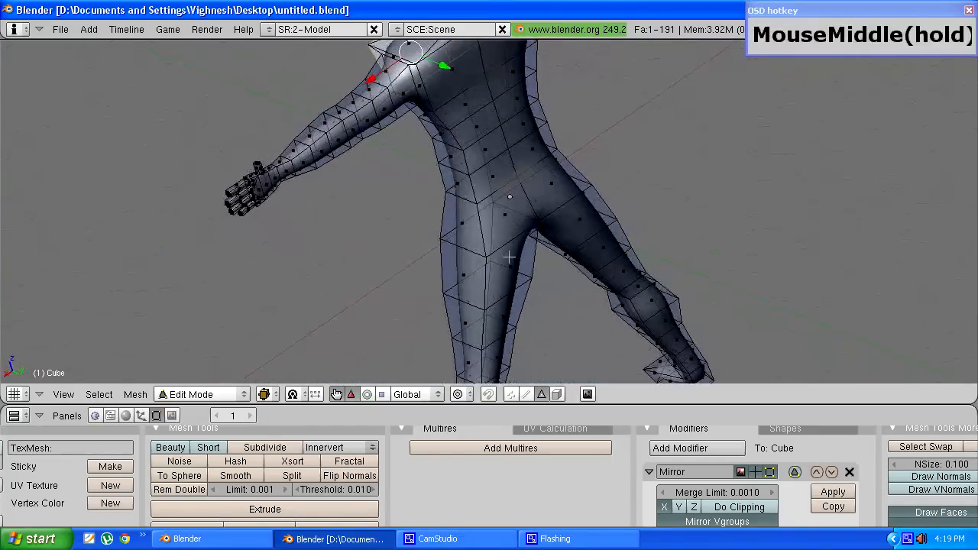
scroll(down, 3)
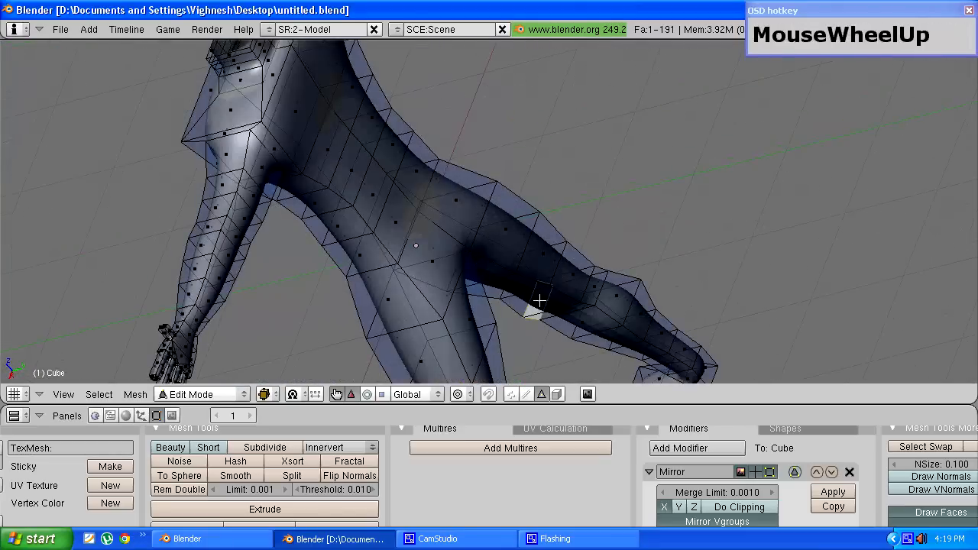
scroll(up, 3)
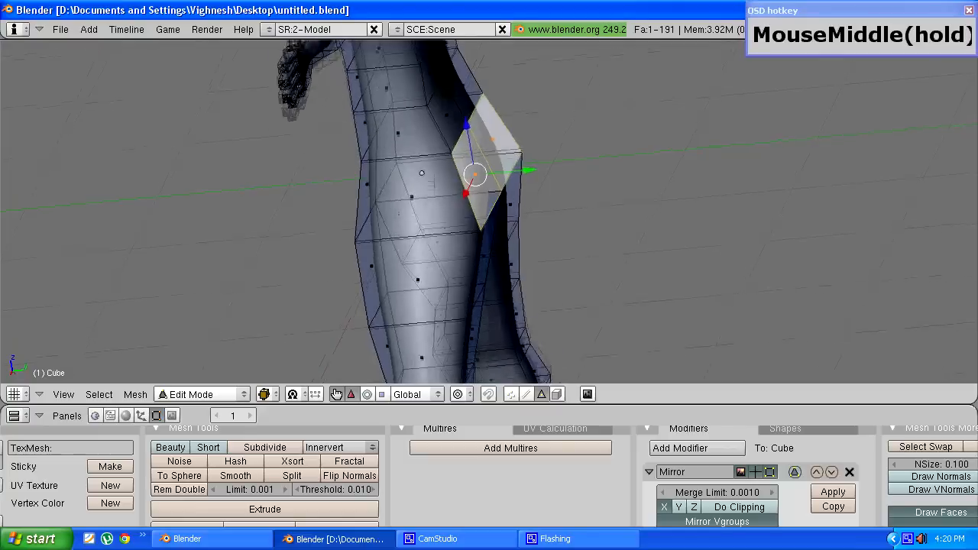
drag(474, 171, 496, 195)
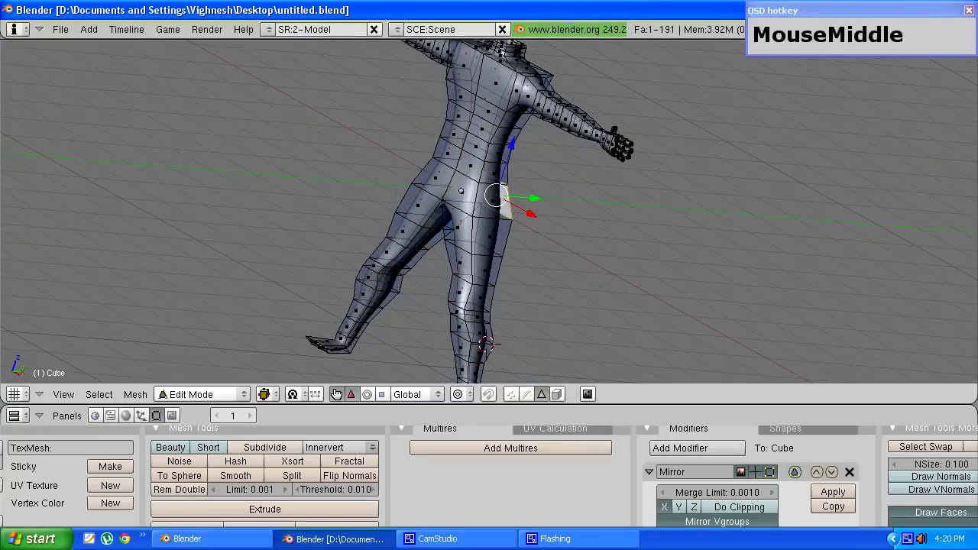
- Return to Object Mode and orbit around the legs and whole body to inspect the finished smooth figure
key(Tab)
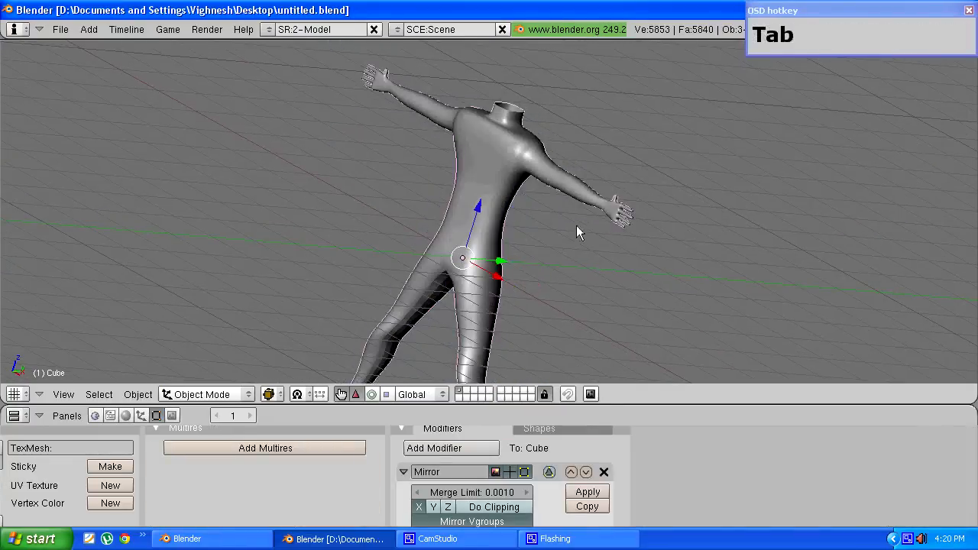
drag(579, 232, 522, 187)
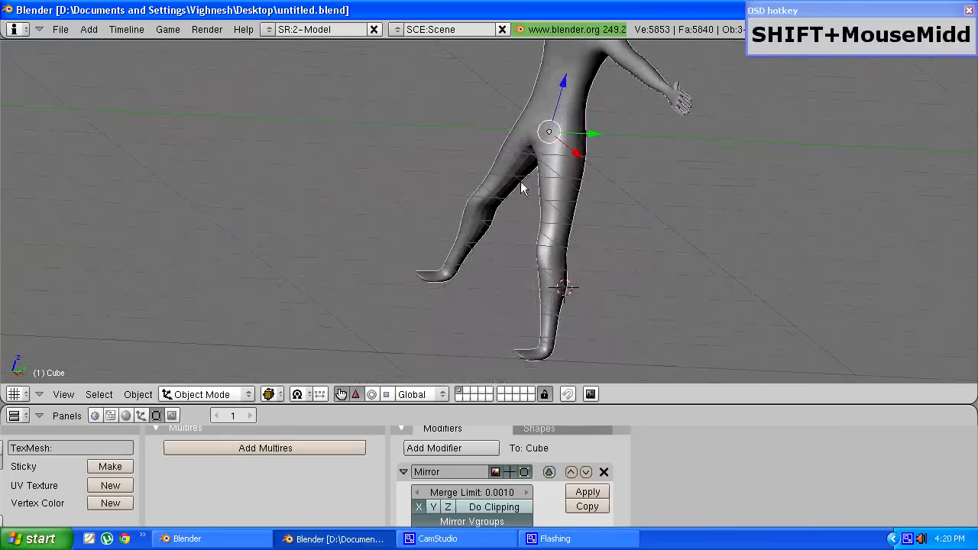
drag(523, 186, 418, 235)
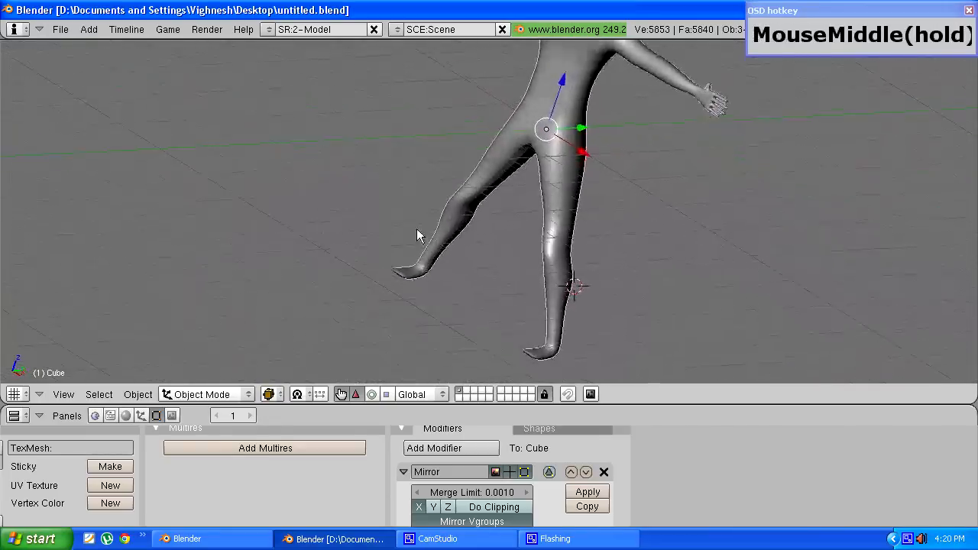
drag(419, 235, 795, 260)
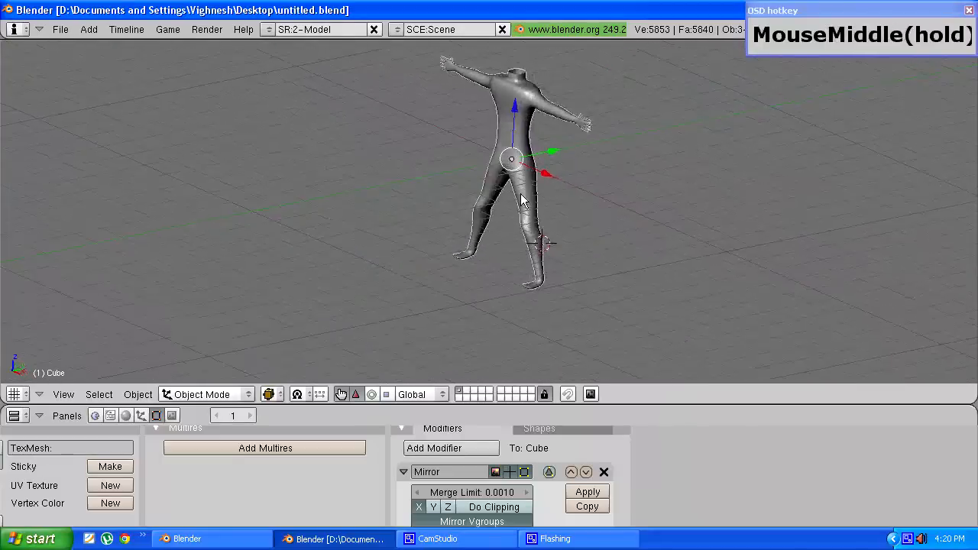
scroll(up, 3)
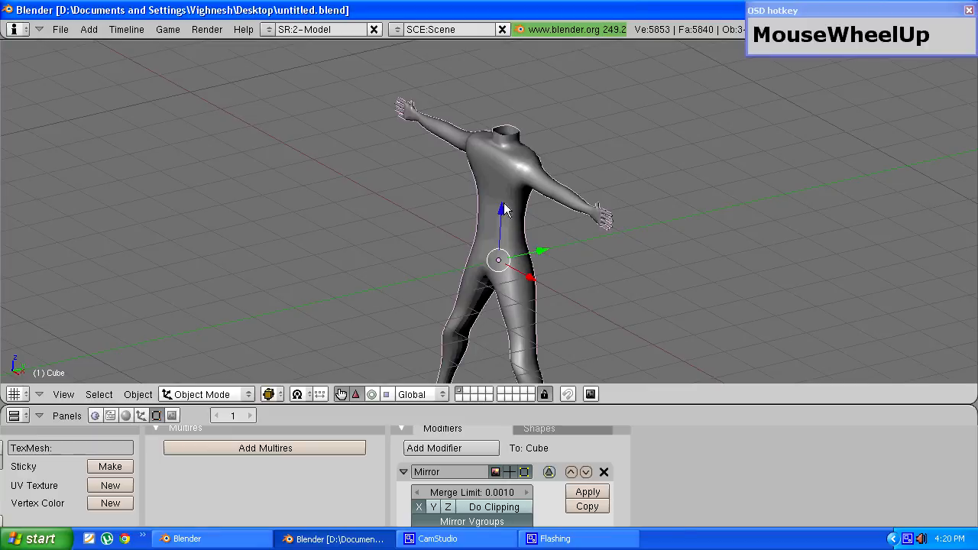
key(Tab)
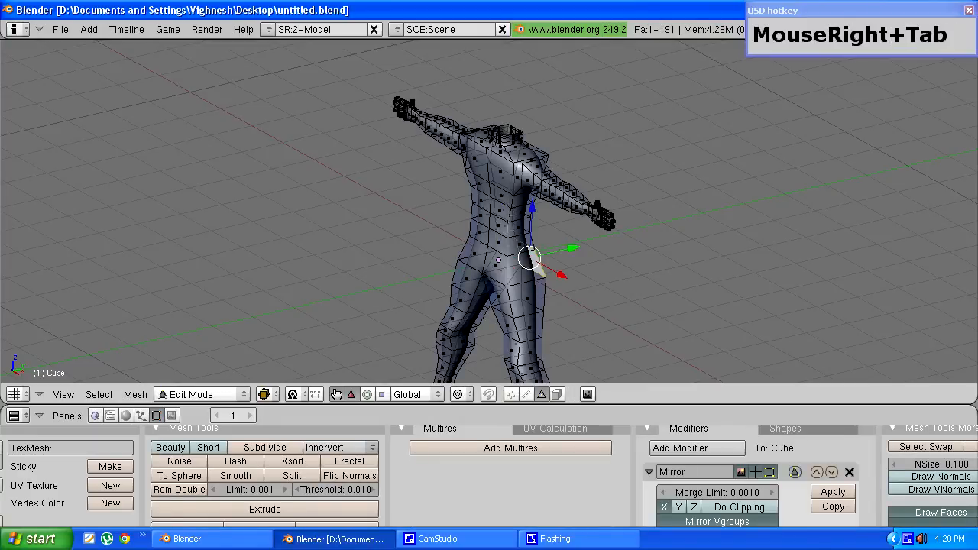
key(Tab)
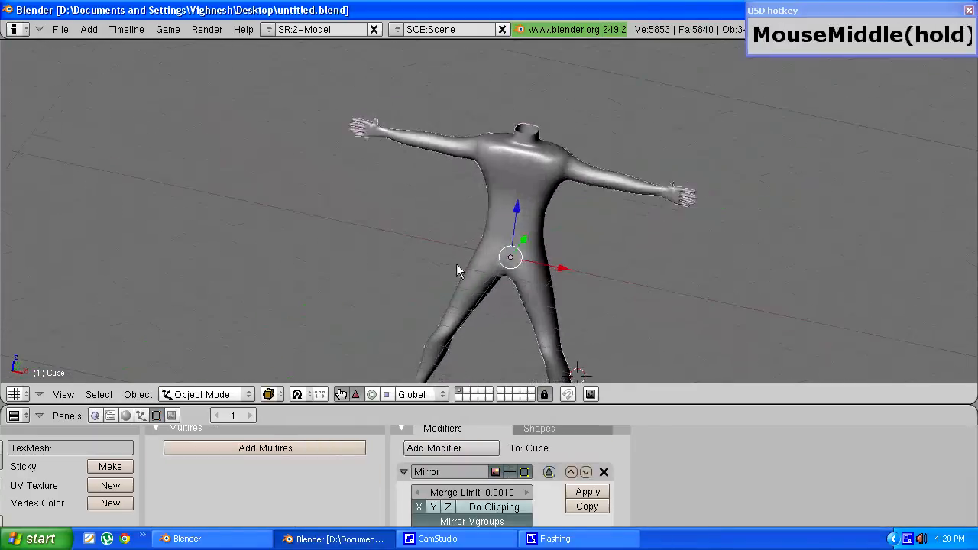